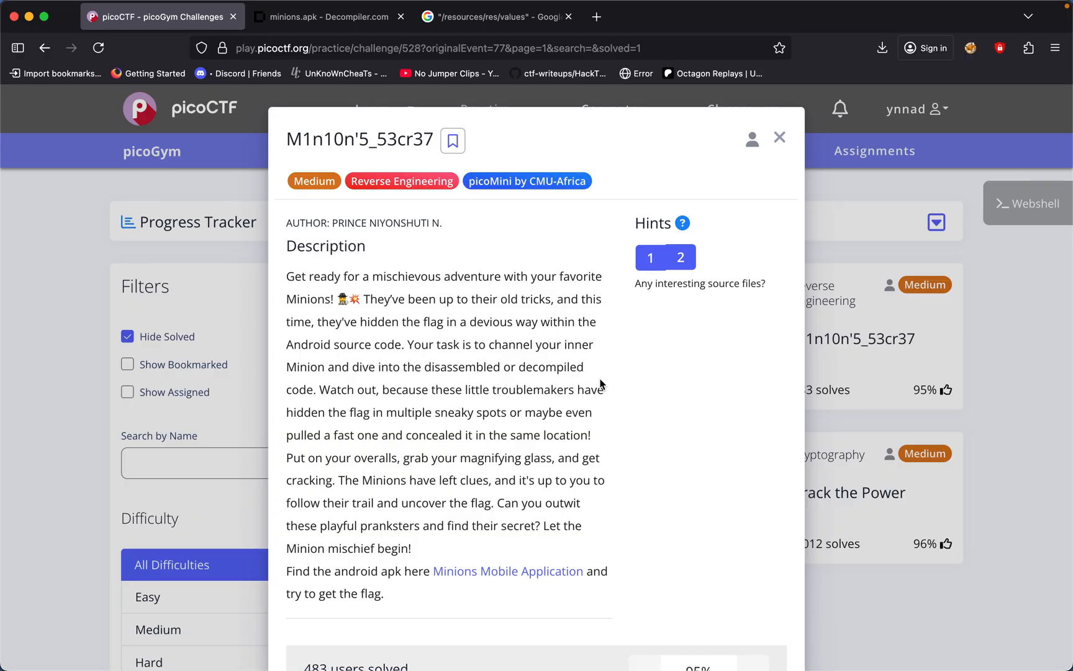
Review the picoCTF challenge hints before switching to the Decompiler.com tab
{"action": "scroll", "scroll_direction": "down", "scroll_amount": 3}
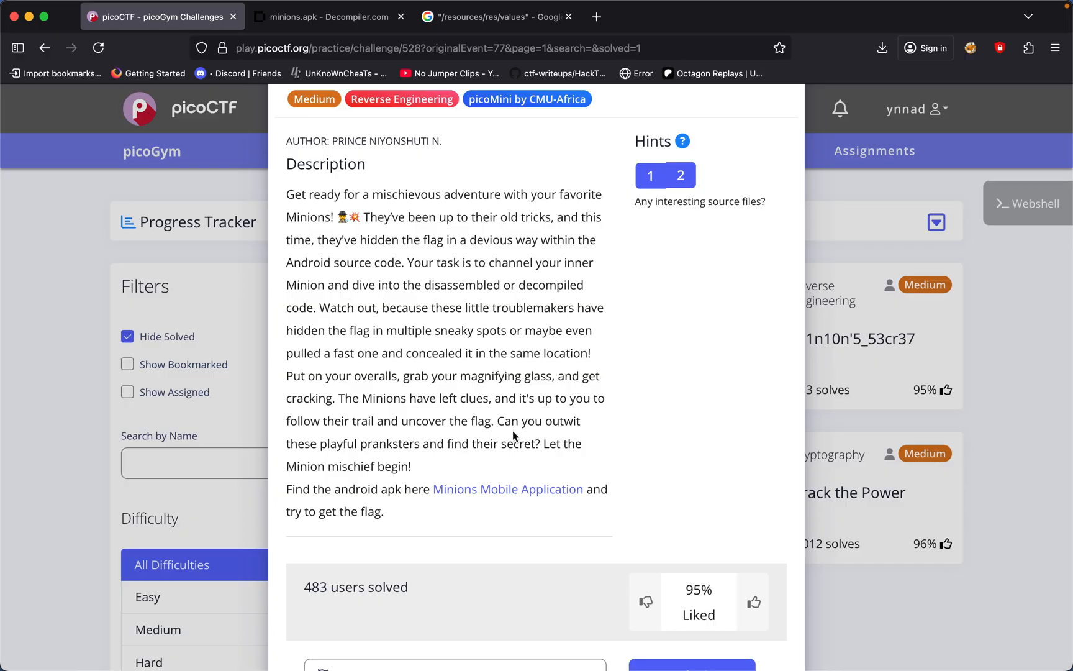
{"action": "mouse_move", "coordinate": [539, 506]}
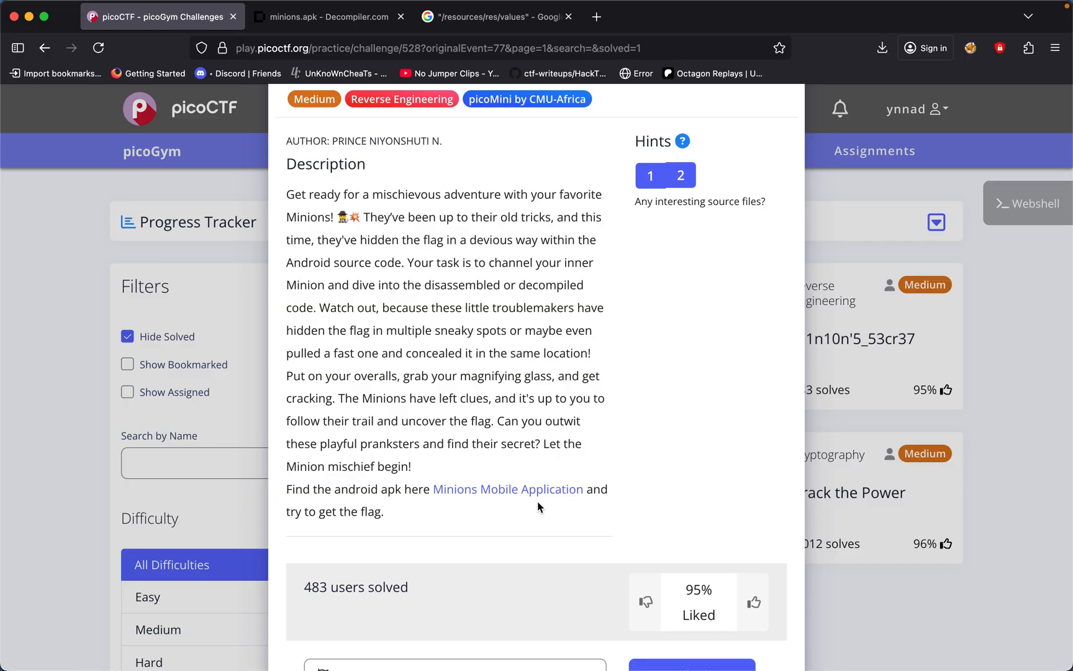
{"action": "left_click", "coordinate": [881, 48]}
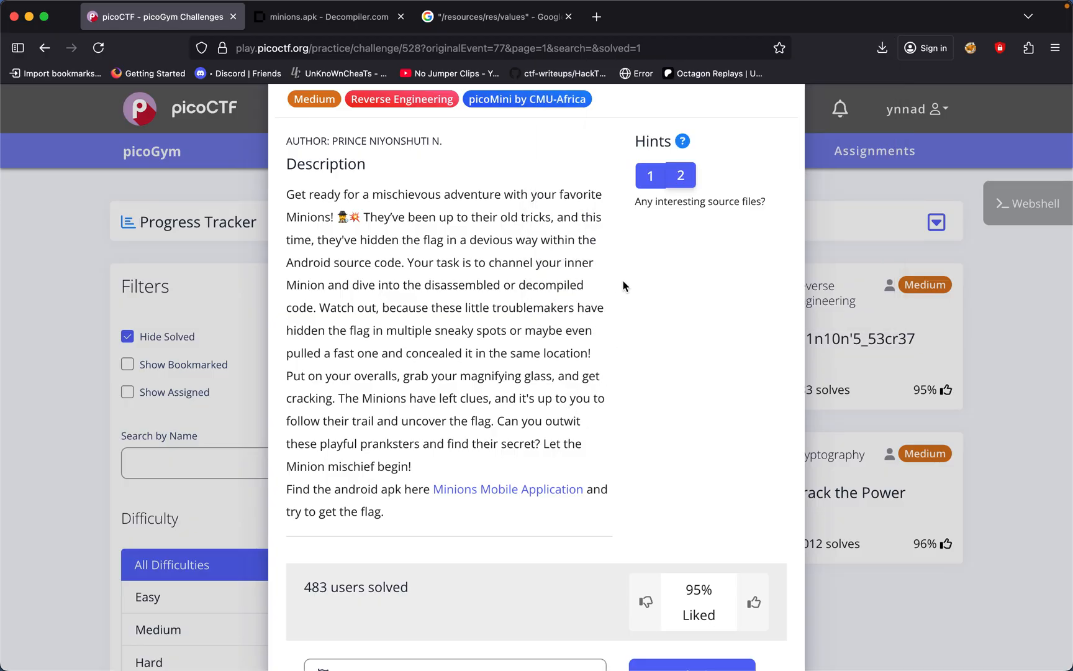
{"action": "left_click", "coordinate": [681, 175]}
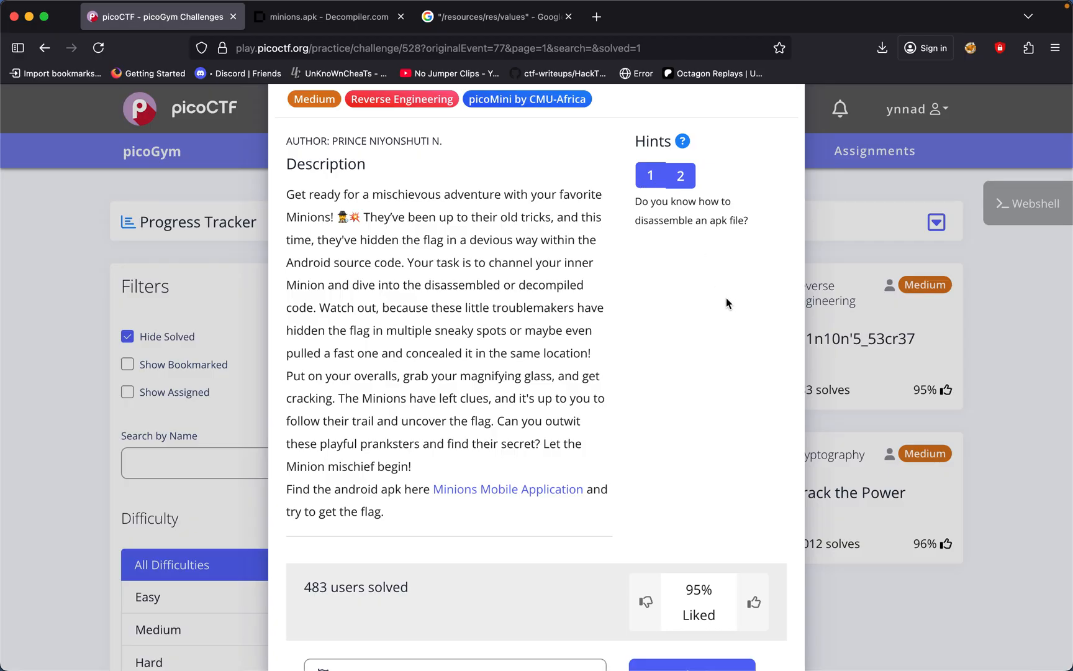
{"action": "left_click", "coordinate": [681, 175]}
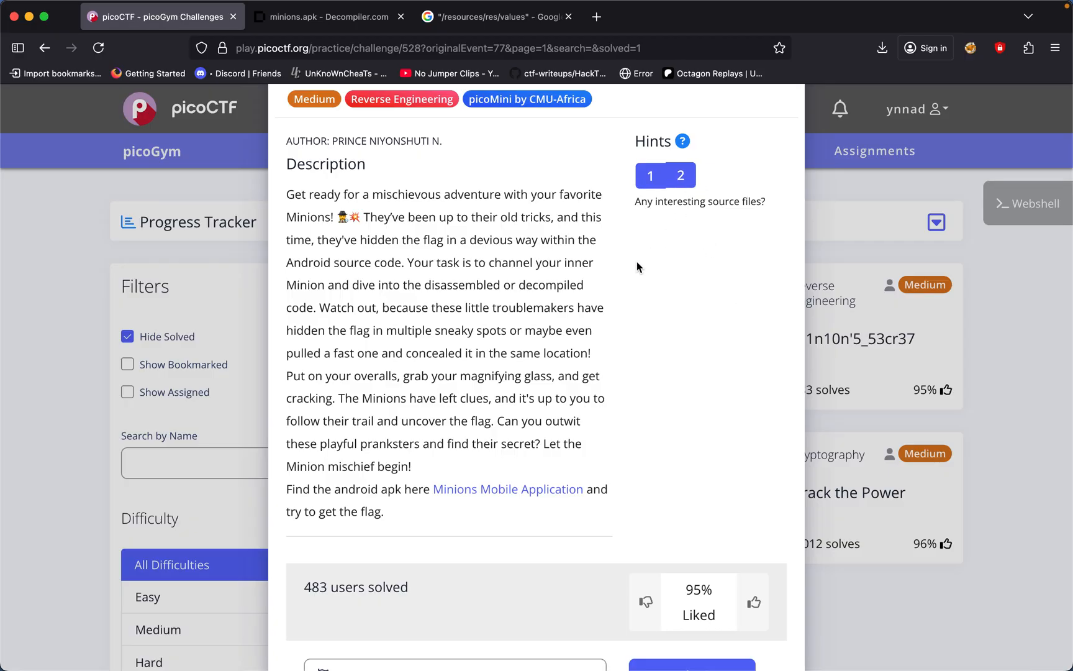
{"action": "left_click", "coordinate": [328, 16]}
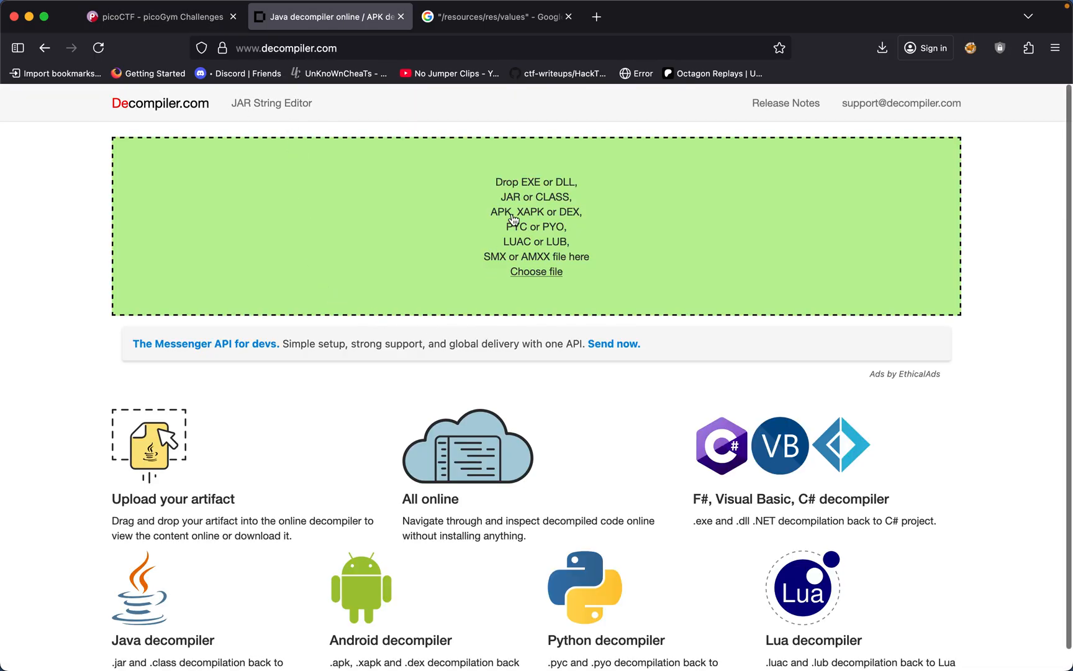
Upload minions.apk from Downloads to Decompiler.com for decompiling
{"action": "left_click", "coordinate": [535, 270]}
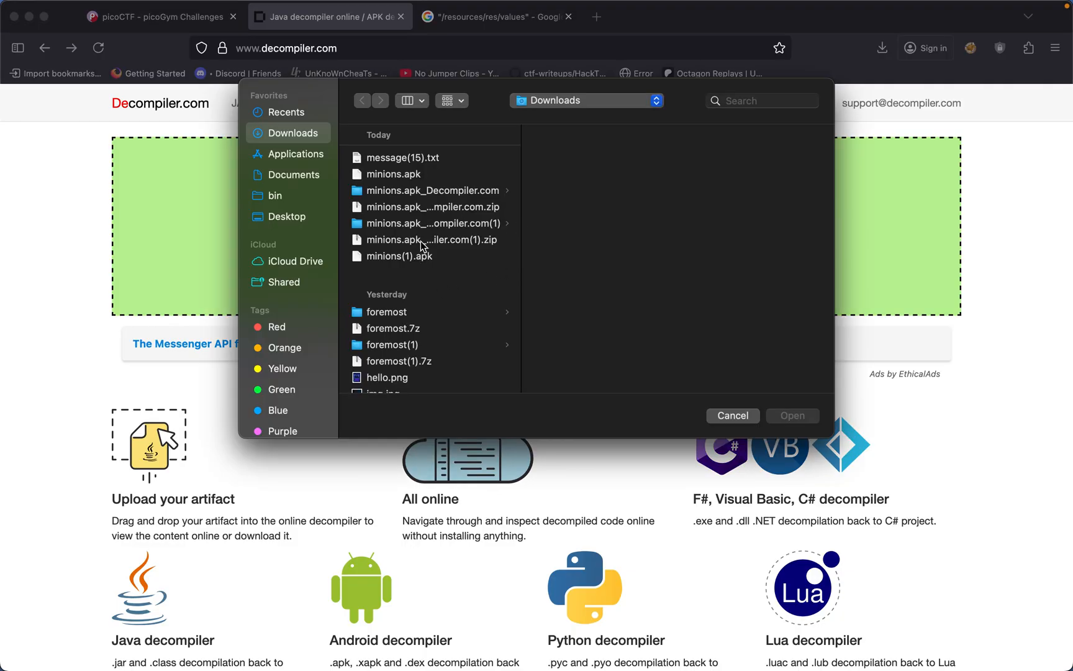
{"action": "left_click", "coordinate": [393, 173]}
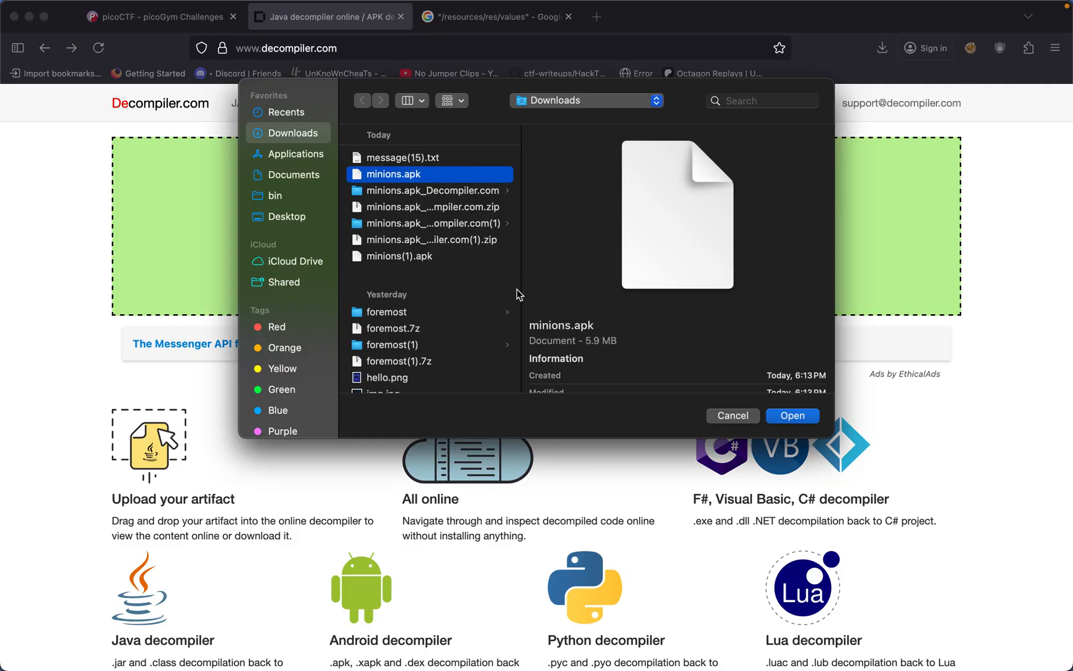
{"action": "left_click", "coordinate": [791, 415]}
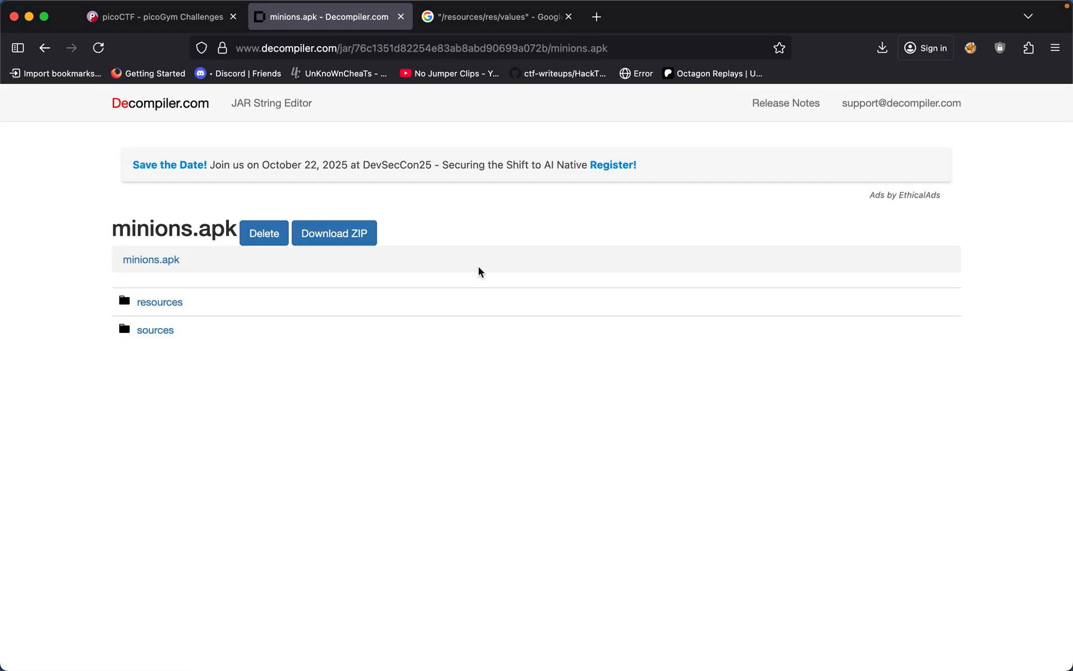
{"action": "mouse_move", "coordinate": [607, 132]}
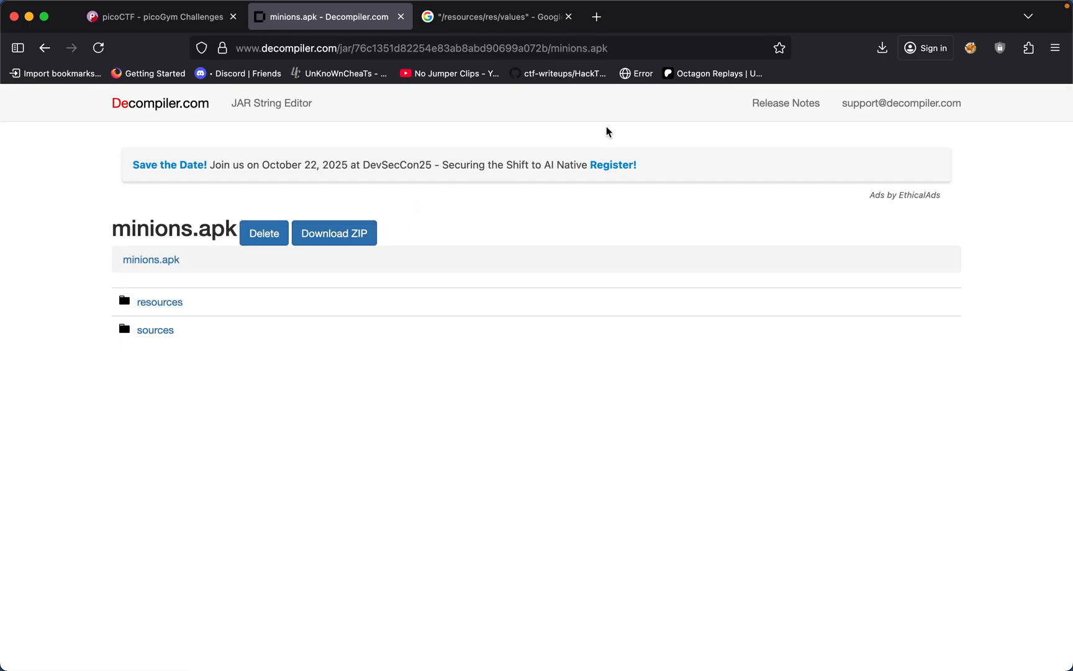
{"action": "left_click", "coordinate": [882, 48]}
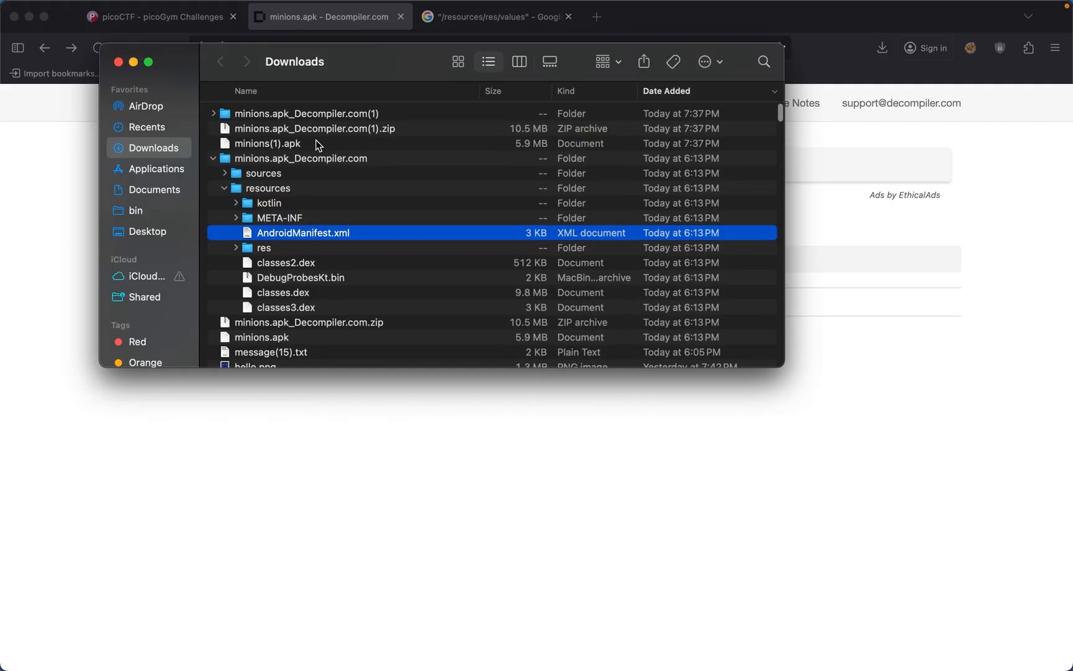
{"action": "mouse_move", "coordinate": [317, 351]}
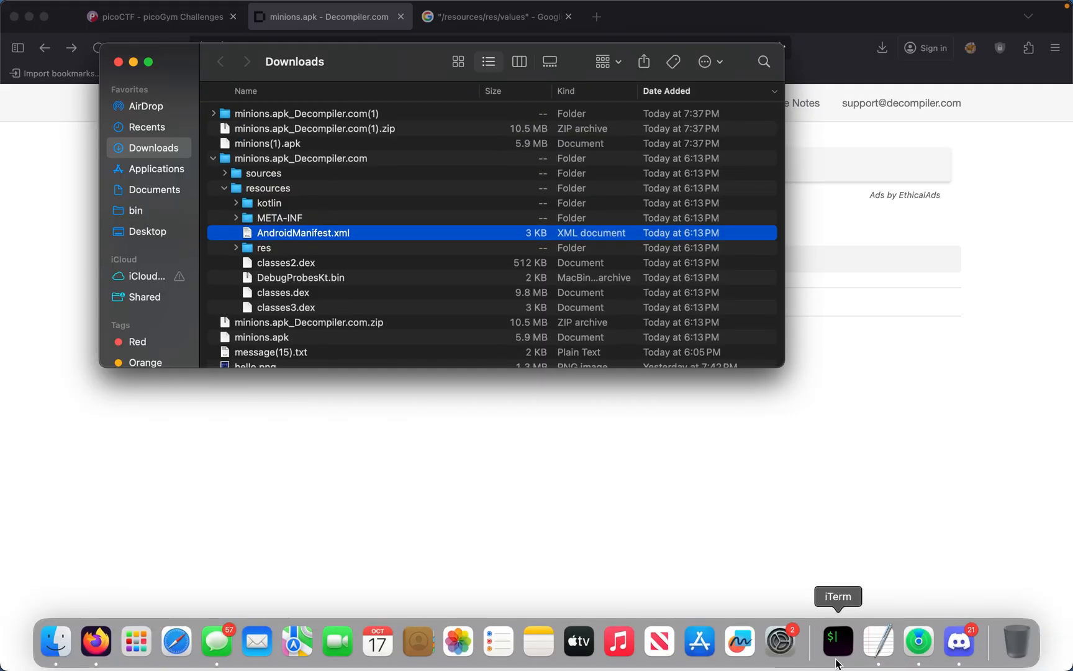
{"action": "left_click", "coordinate": [836, 641]}
{"action": "type", "text": "cd"}
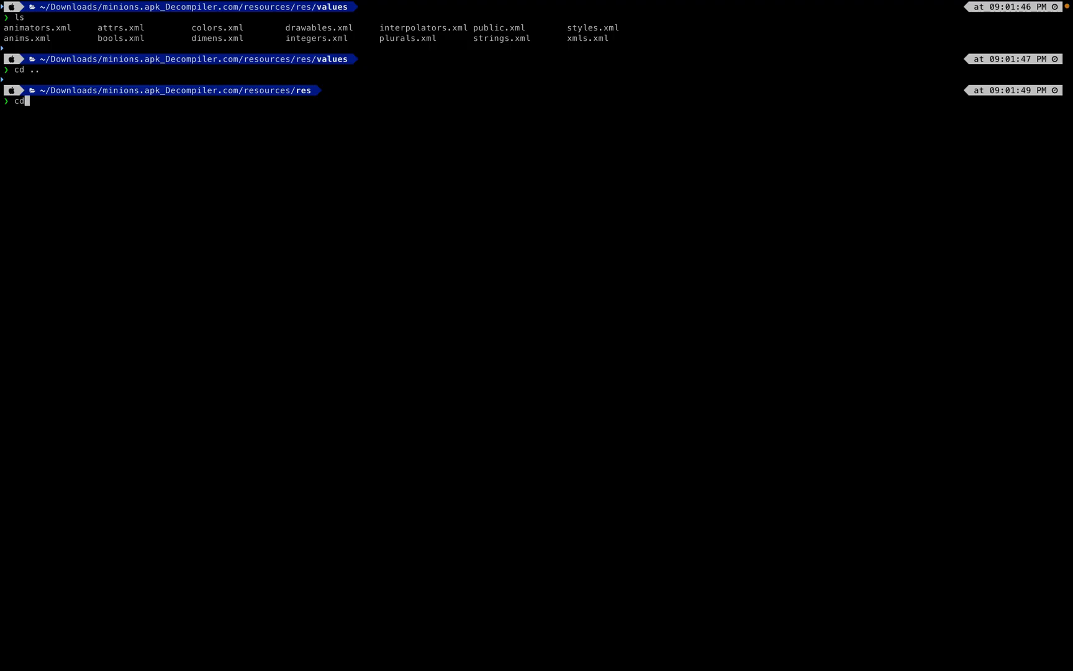
Move up to Downloads and cd into the minions.apk_Decompiler.com folder
{"action": "type", "text": " .."}
{"action": "key", "text": "Enter"}
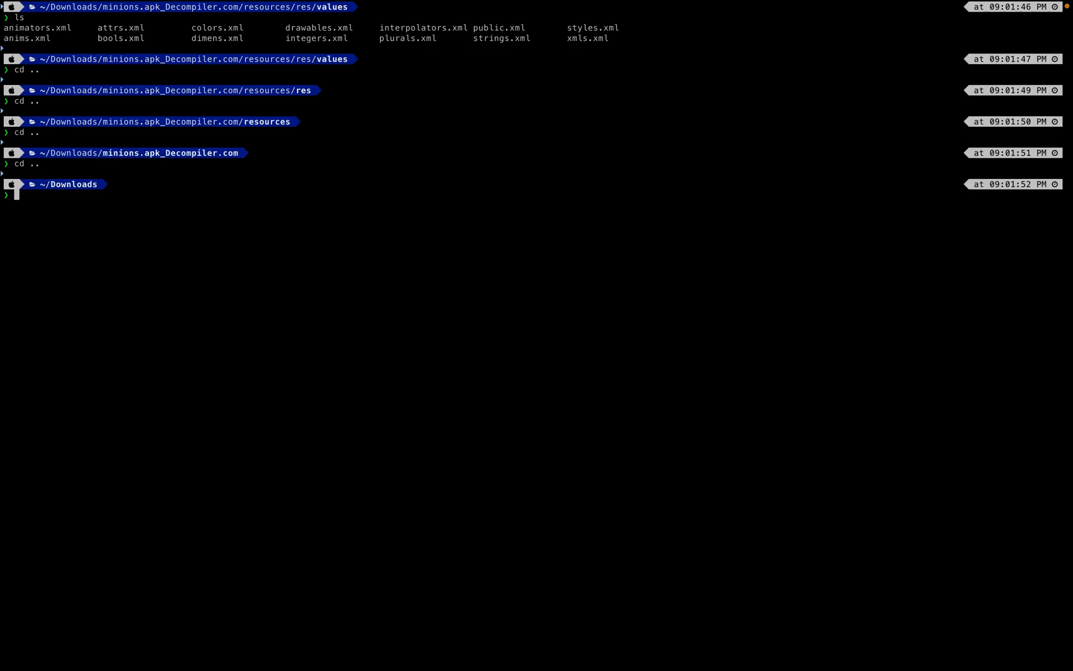
{"action": "type", "text": "cd minions.apk_Decompiler.com"}
{"action": "type", "text": "ls"}
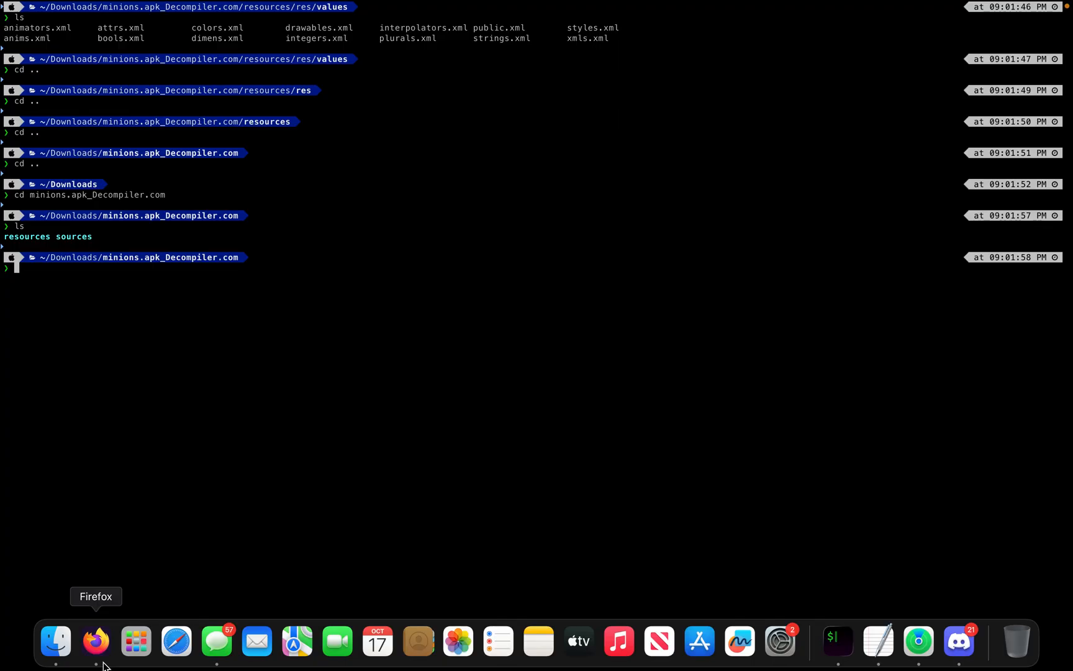
Read Google's overview of res/values and highlight the strings.xml description
{"action": "left_click", "coordinate": [95, 641]}
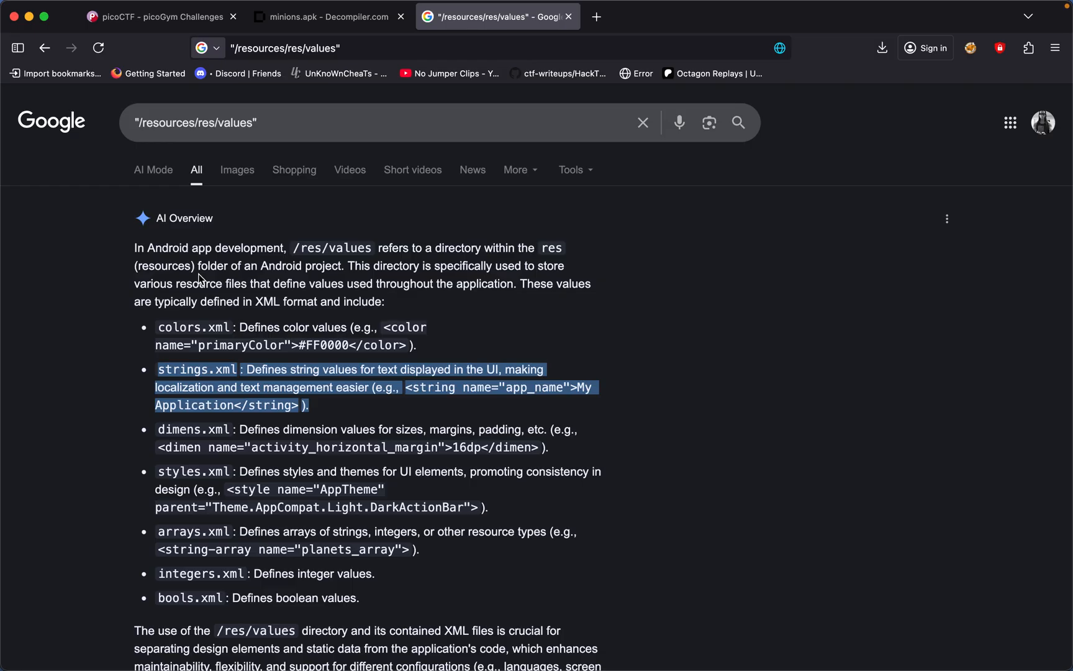
{"action": "mouse_move", "coordinate": [389, 262]}
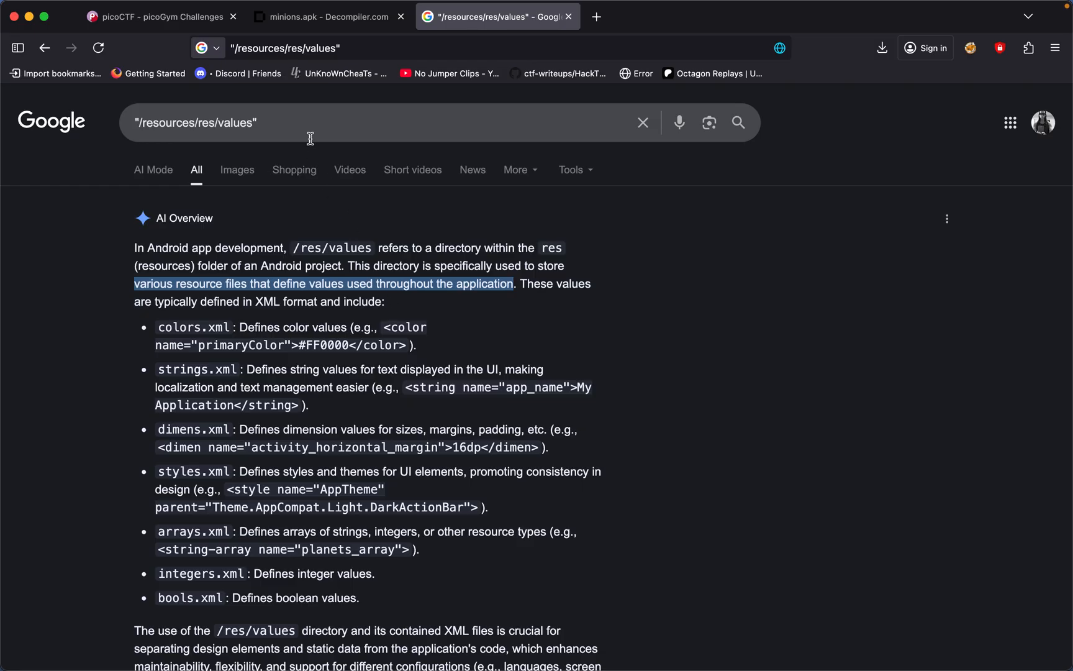
{"action": "mouse_move", "coordinate": [372, 381]}
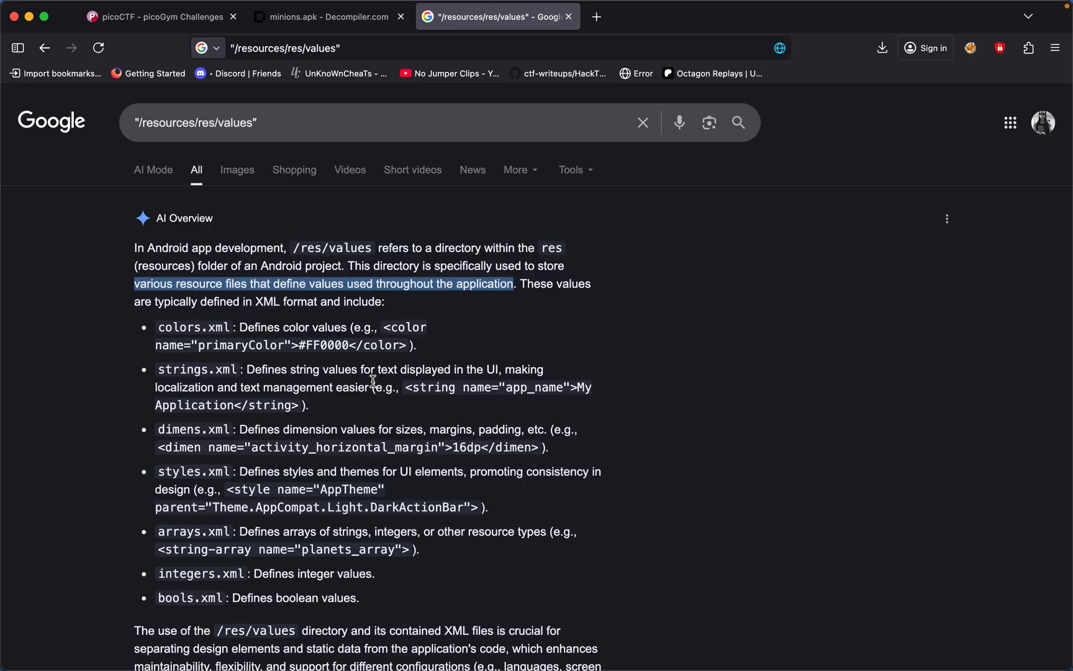
{"action": "left_click", "coordinate": [322, 16]}
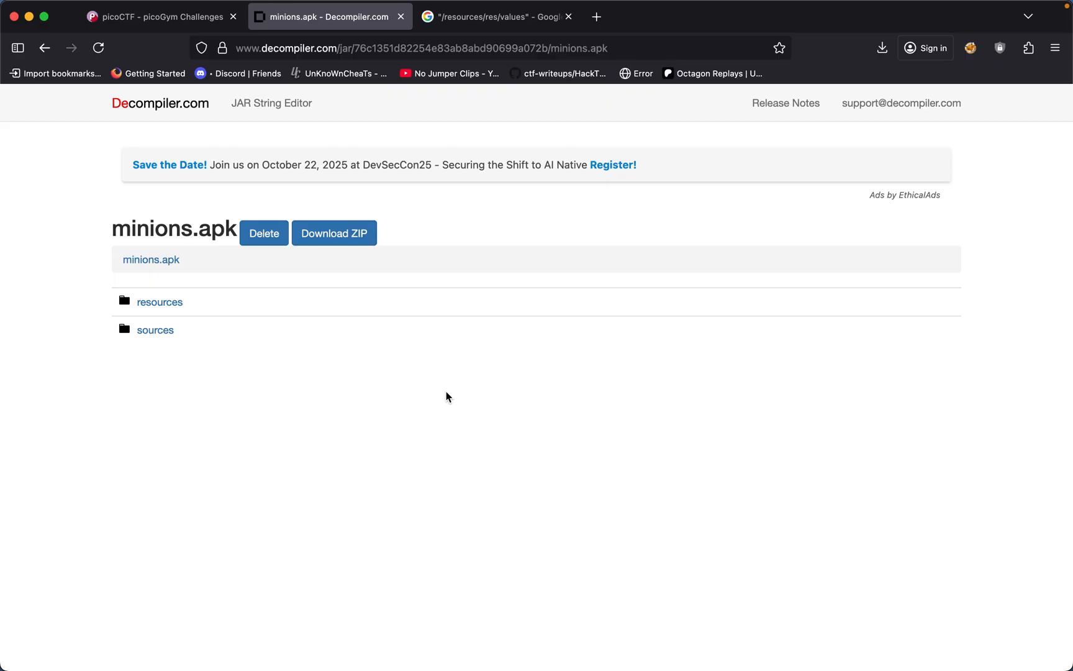
{"action": "left_click", "coordinate": [496, 16]}
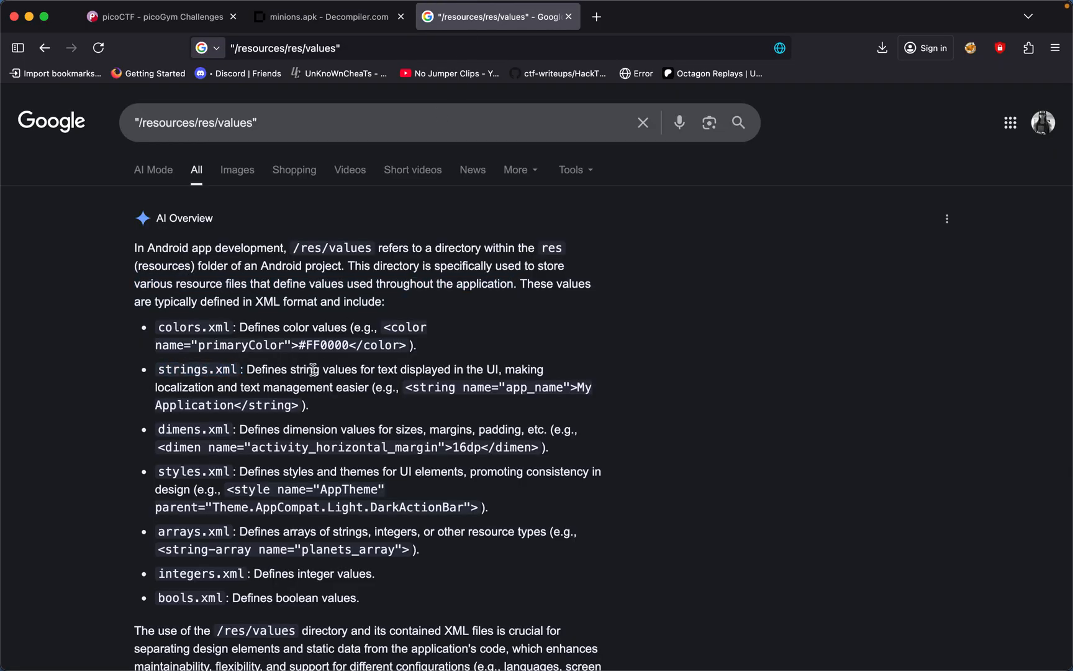
{"action": "left_click_drag", "start_coordinate": [247, 368], "coordinate": [390, 368]}
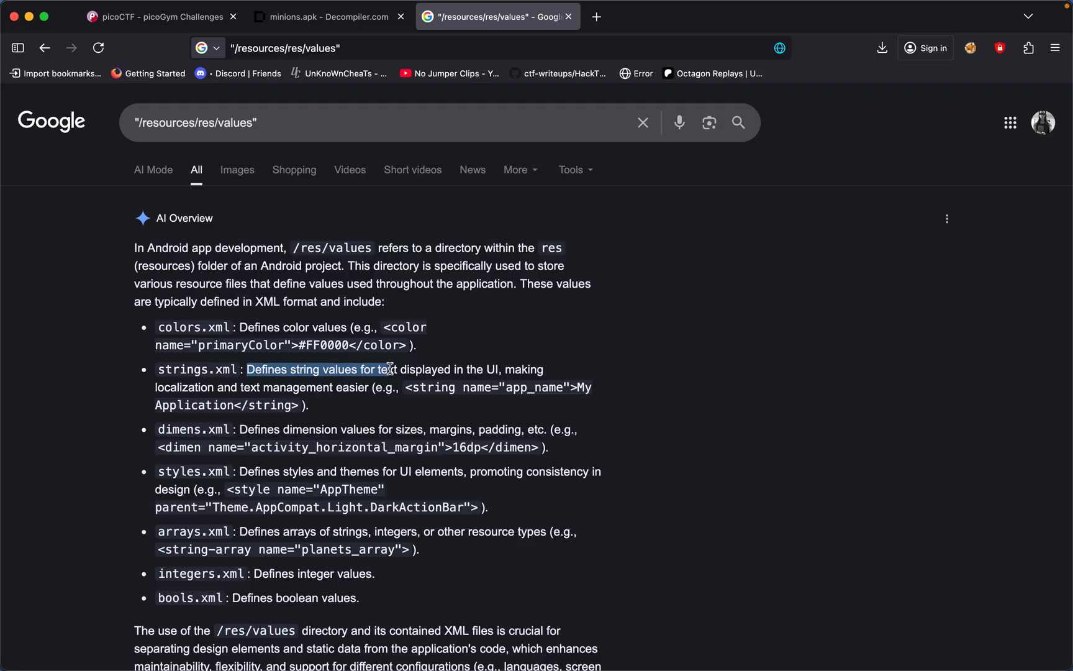
{"action": "scroll", "scroll_direction": "down", "scroll_amount": 3}
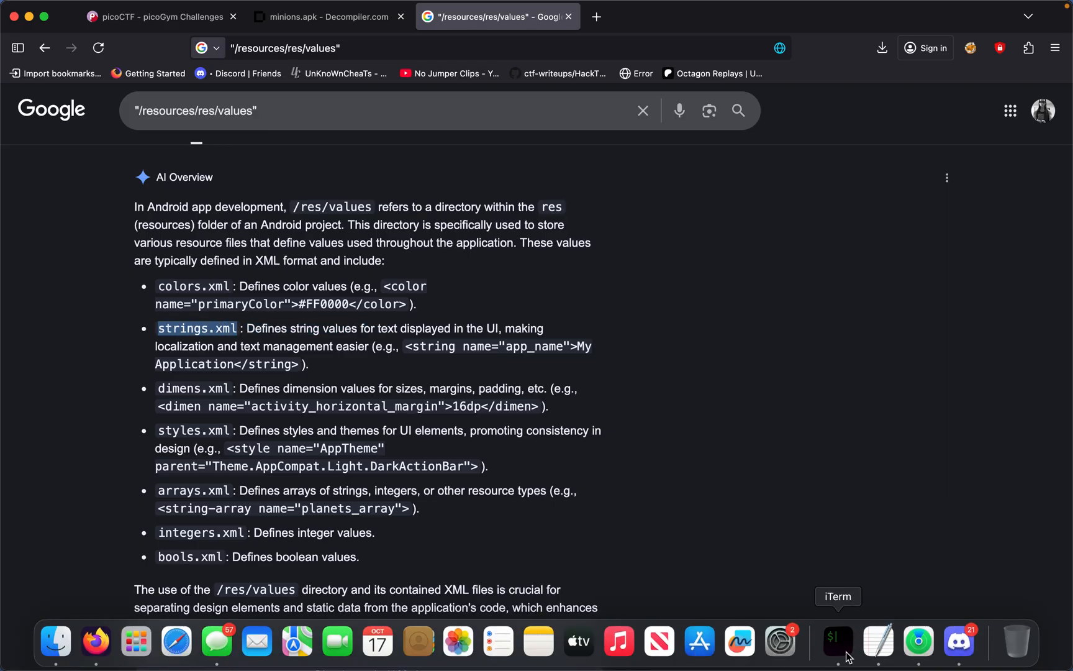
Move the shell into resources/res and copy the strings.xml name from the browser
{"action": "left_click", "coordinate": [835, 641]}
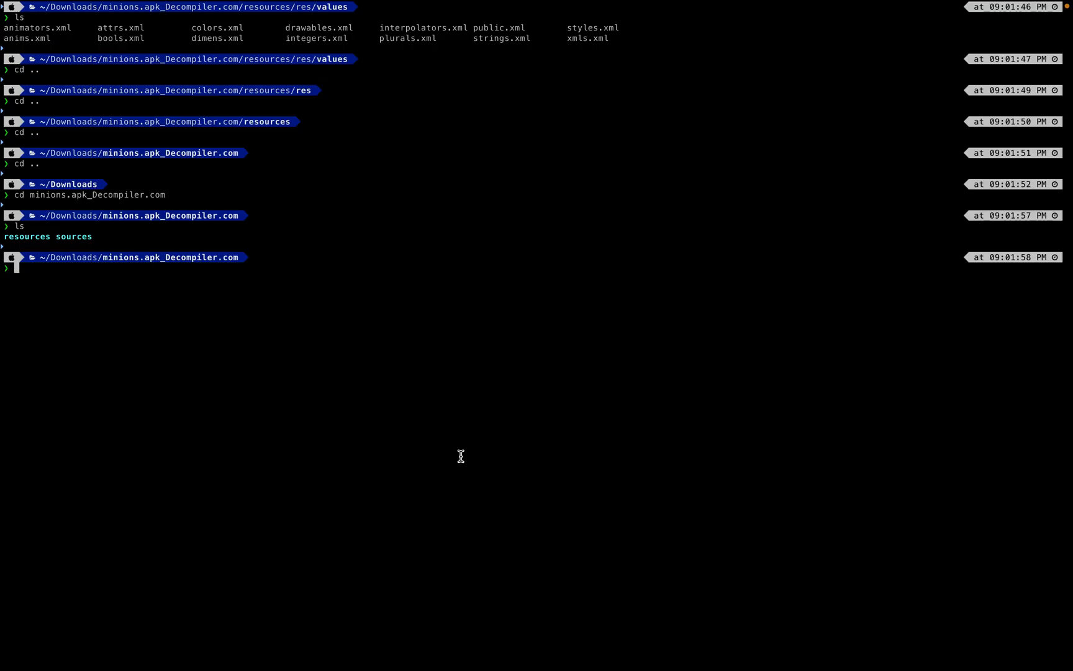
{"action": "type", "text": "cd resources"}
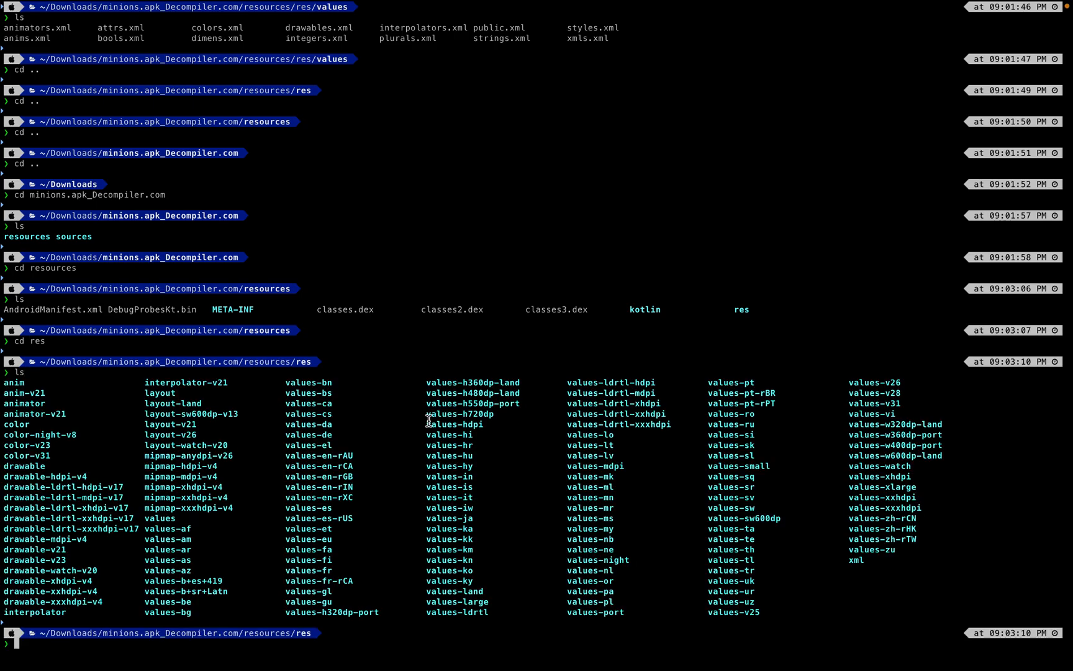
{"action": "mouse_move", "coordinate": [745, 567]}
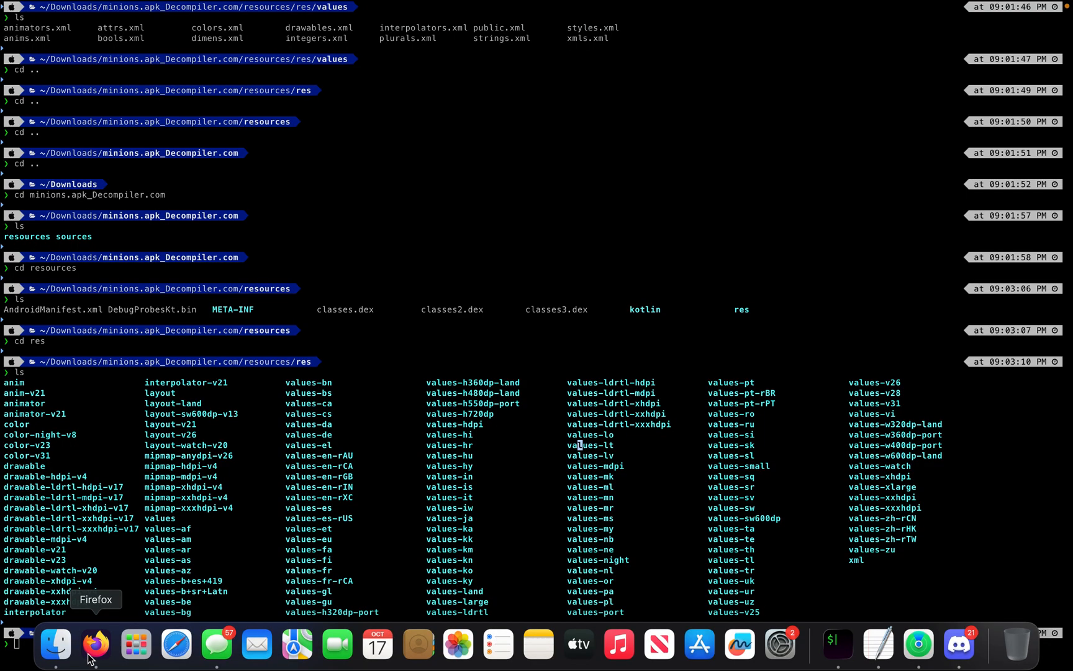
{"action": "left_click", "coordinate": [96, 643]}
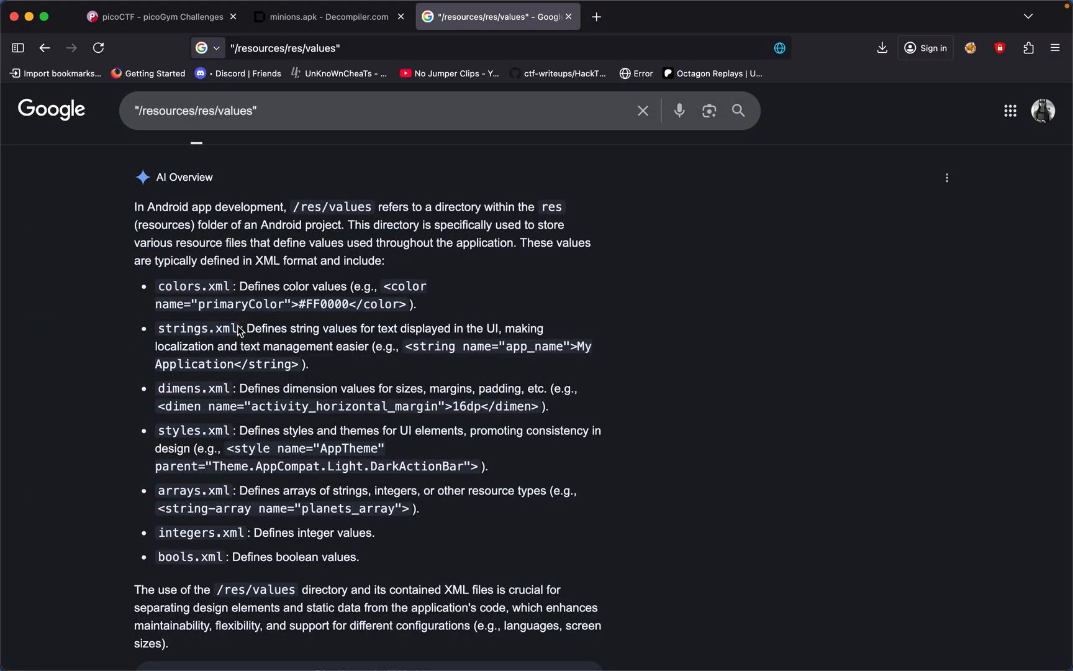
{"action": "double_click", "coordinate": [198, 328]}
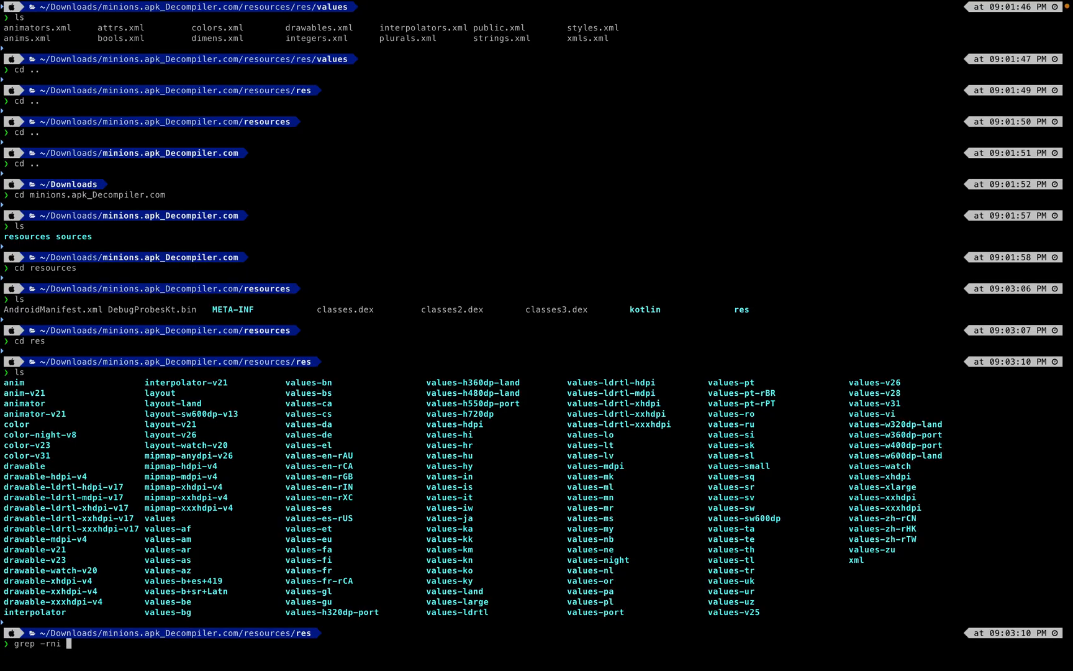
Run grep -rni "strings.xml" . in res, which returns nothing
{"action": "type", "text": "\"strings.xml\" ."}
{"action": "type", "text": "which"}
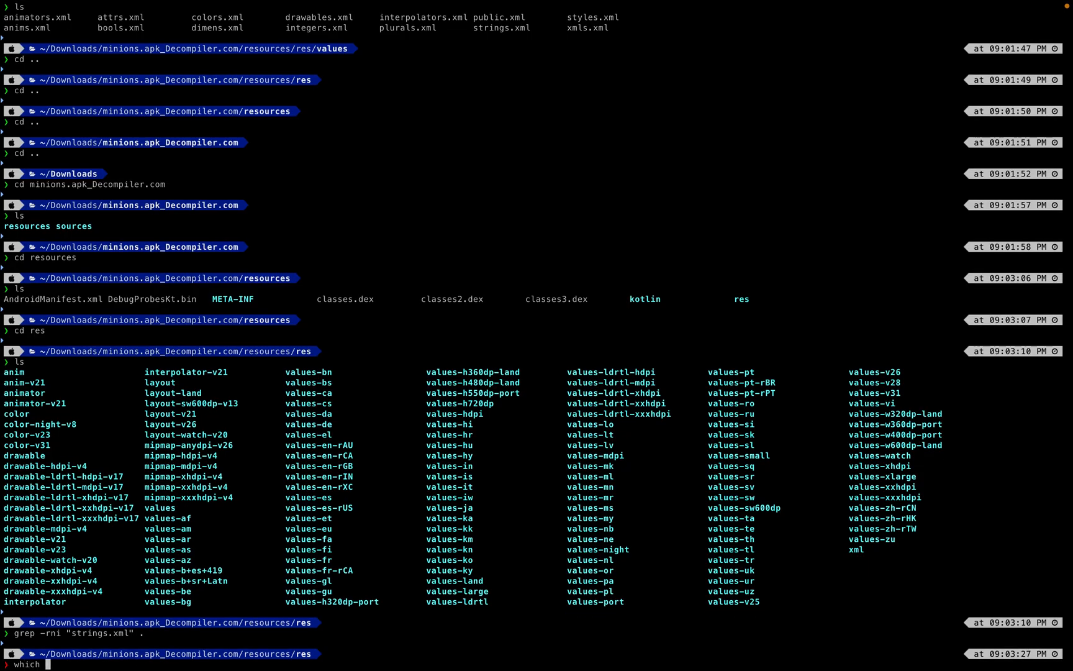
{"action": "type", "text": "\""}
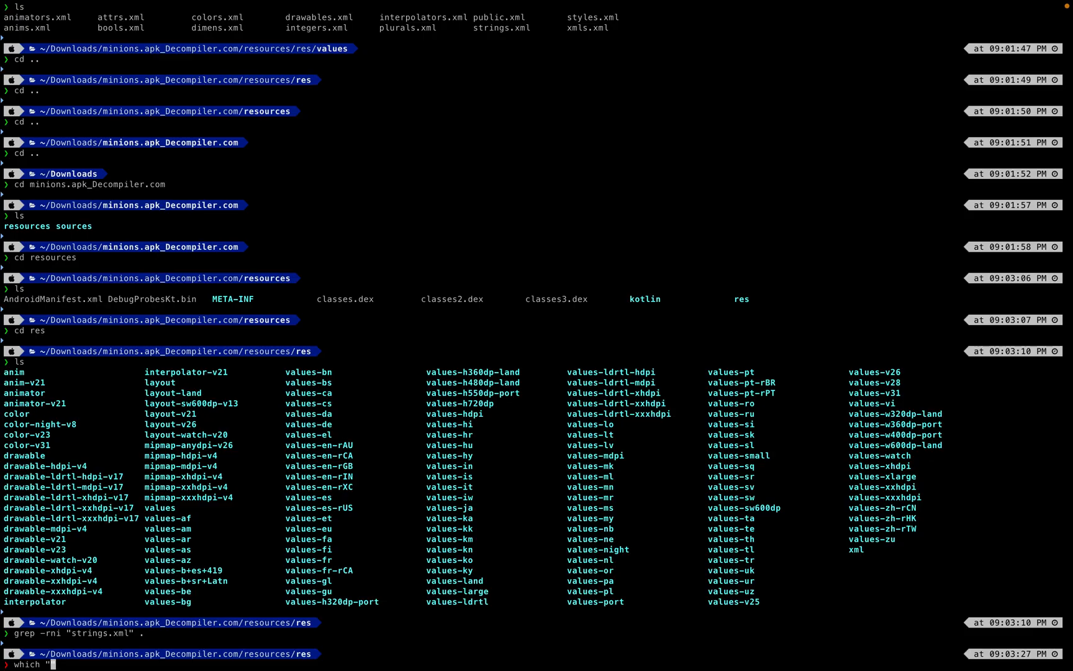
{"action": "left_click", "coordinate": [490, 17]}
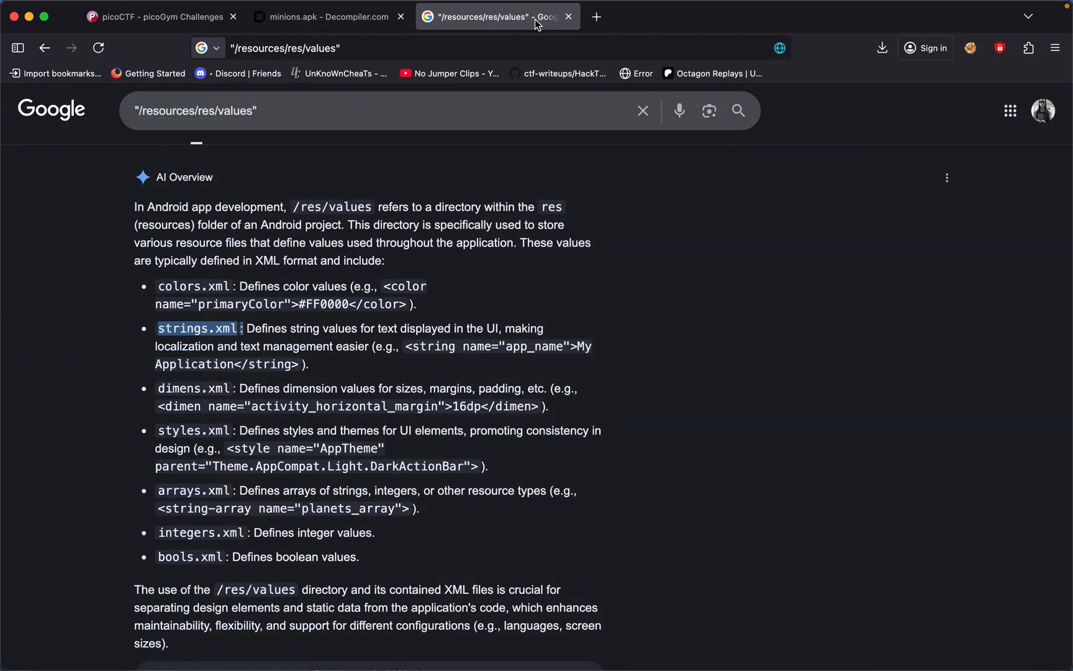
Search Google for "find a file terminal mac" and copy the example find command
{"action": "type", "text": "find a file terminal ma"}
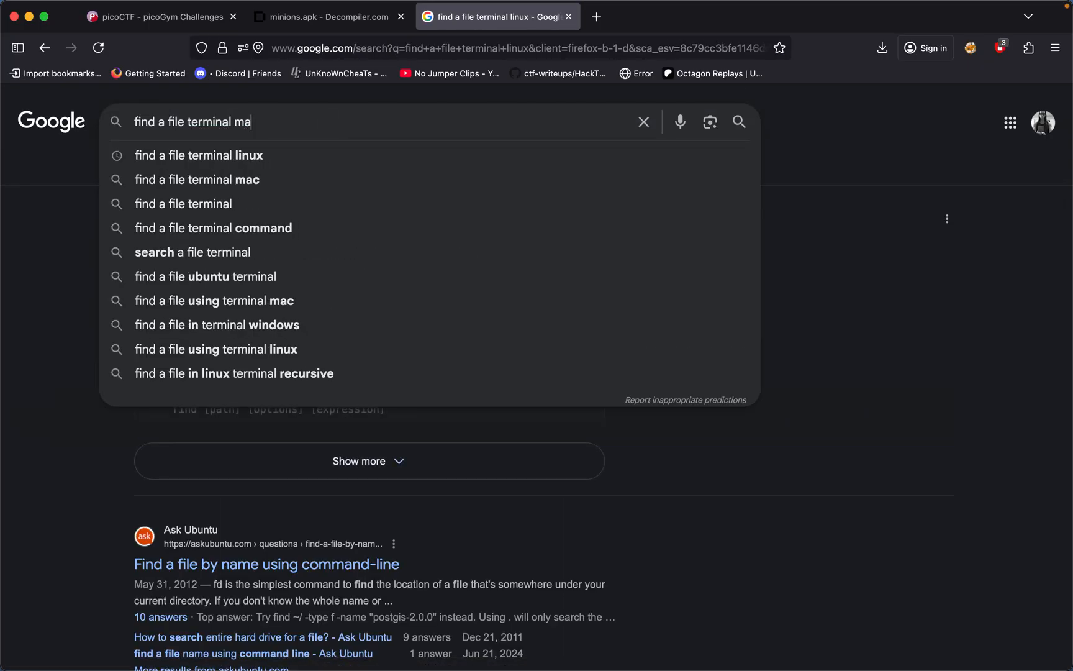
{"action": "left_click", "coordinate": [196, 178]}
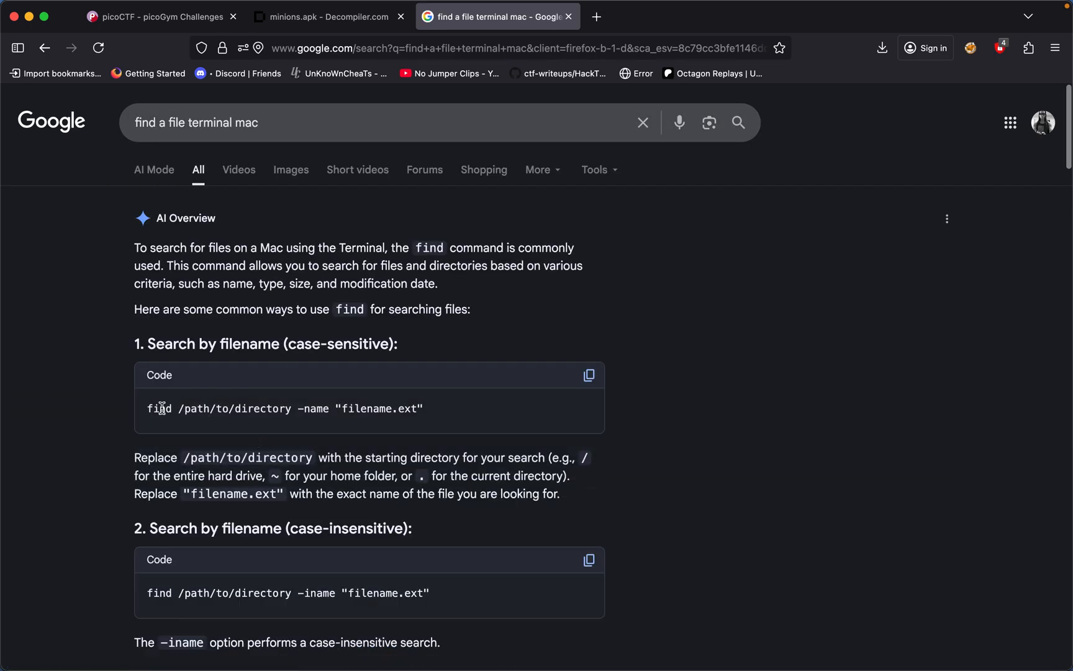
{"action": "left_click_drag", "start_coordinate": [329, 409], "coordinate": [423, 409]}
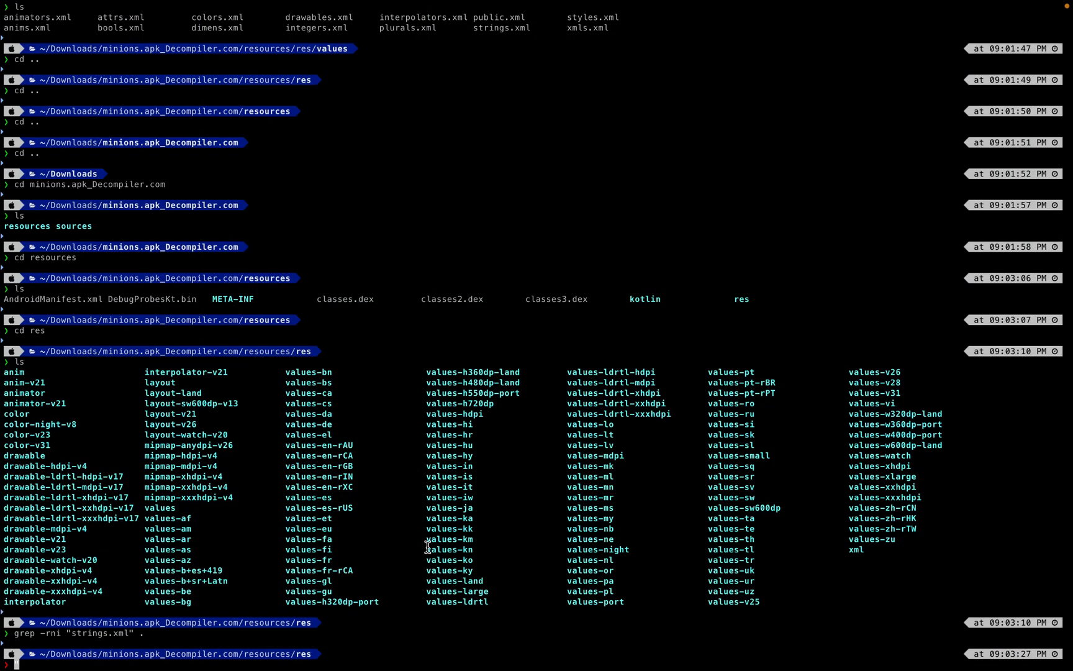
Run find . in res and review the full file listing
{"action": "type", "text": "find ."}
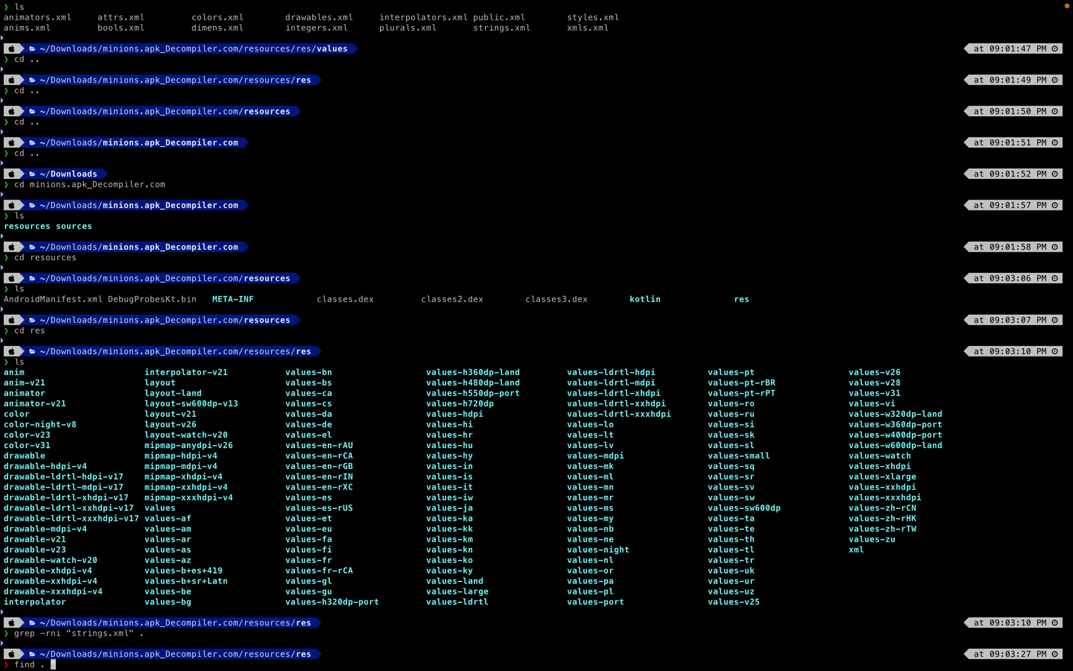
{"action": "type", "text": "s\""}
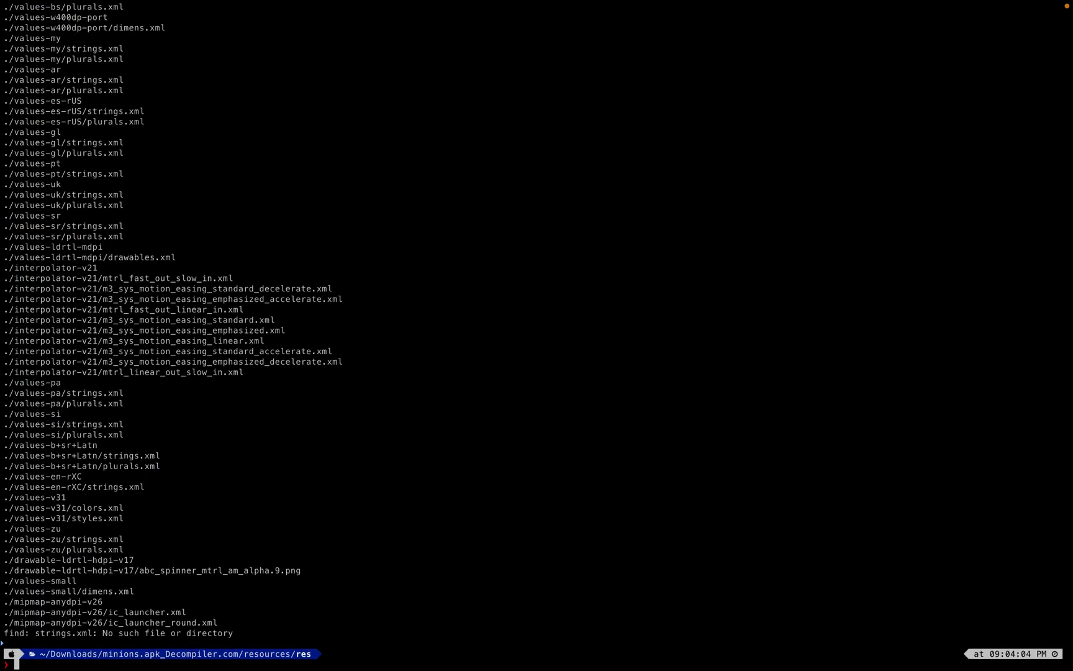
{"action": "scroll", "scroll_direction": "down", "scroll_amount": 3}
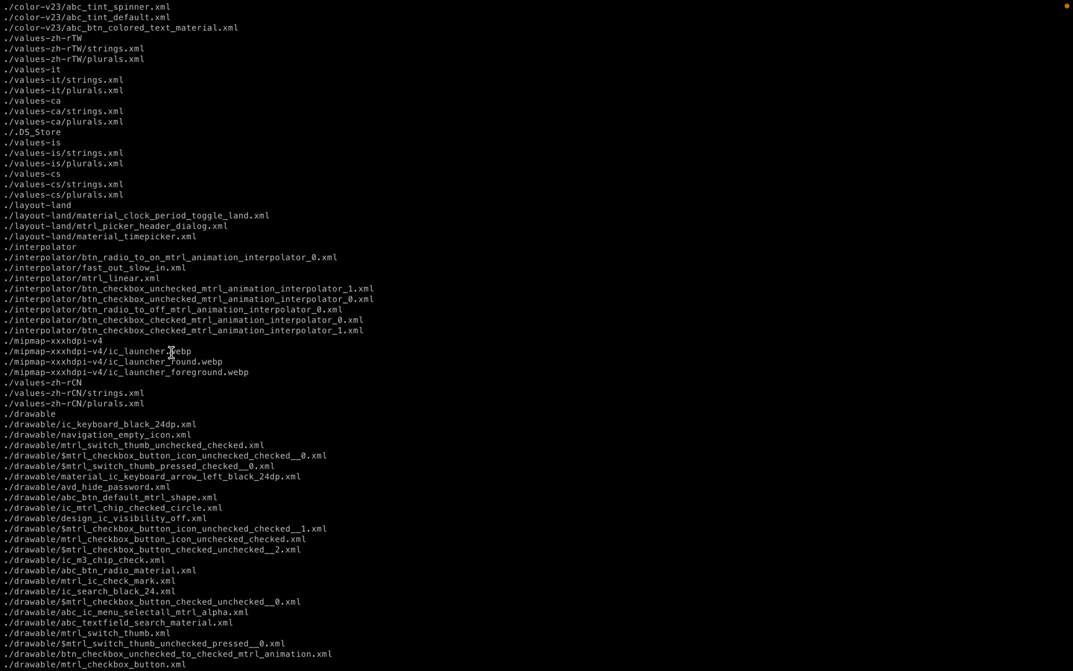
{"action": "mouse_move", "coordinate": [125, 48]}
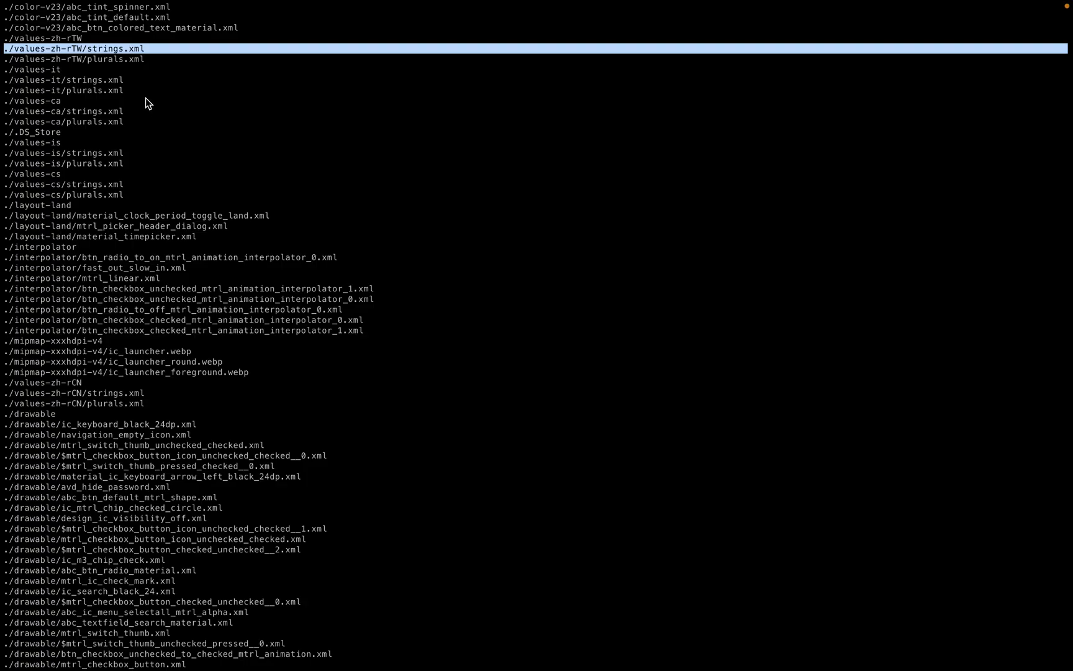
{"action": "mouse_move", "coordinate": [133, 79]}
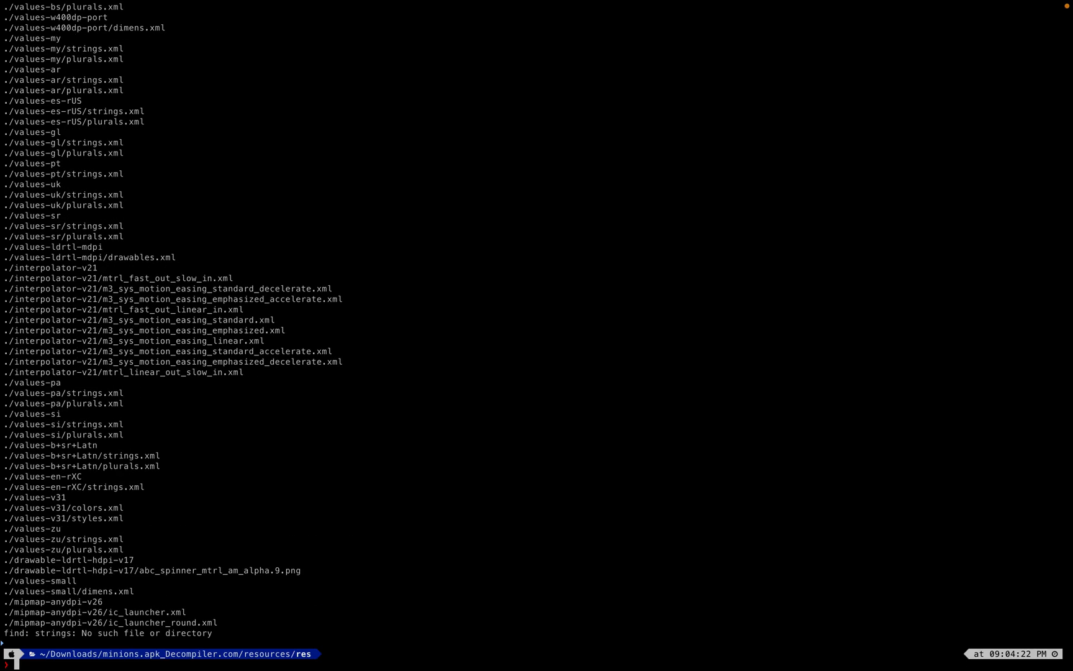
{"action": "mouse_move", "coordinate": [201, 469]}
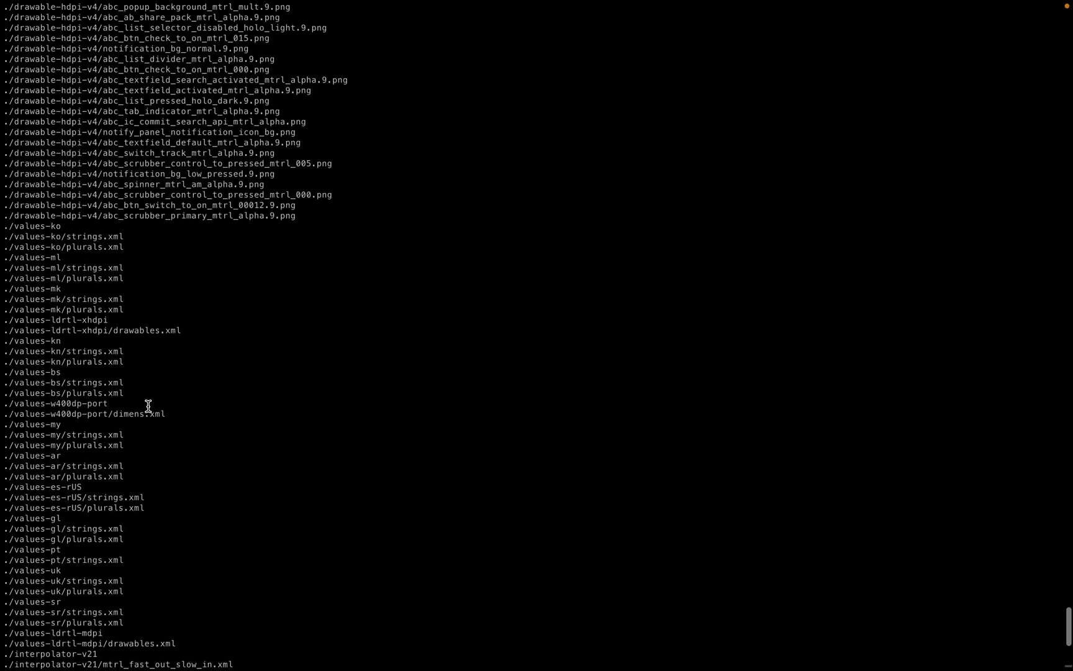
{"action": "scroll", "scroll_direction": "down", "scroll_amount": 3}
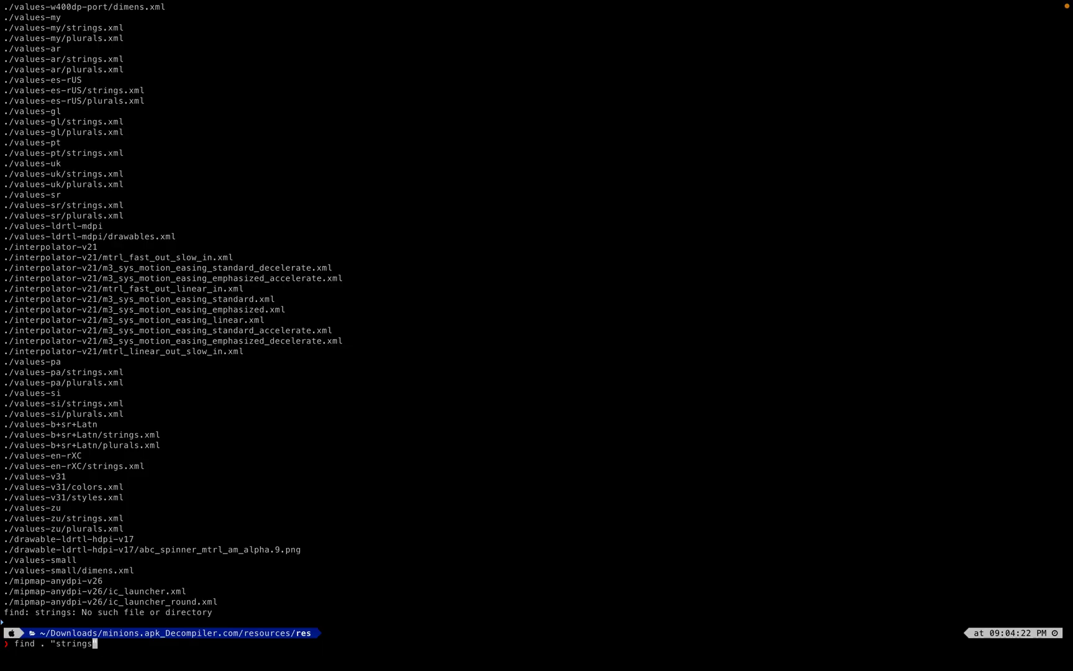
Start revising the find command to search for strings.xml by name
{"action": "type", "text": ".xml"}
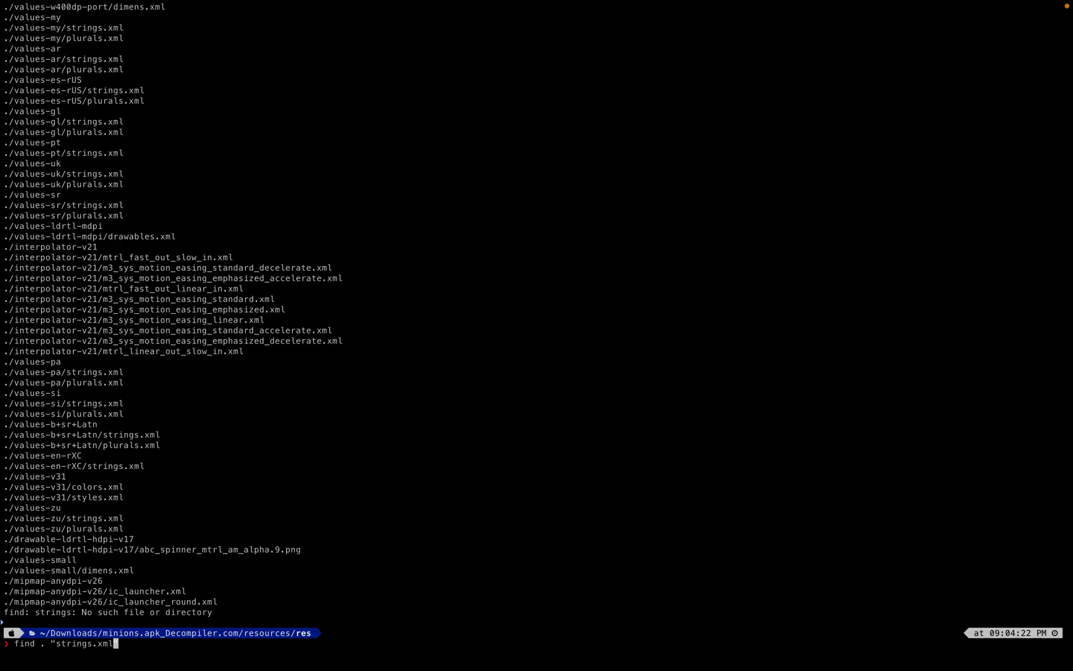
{"action": "left_click", "coordinate": [497, 16]}
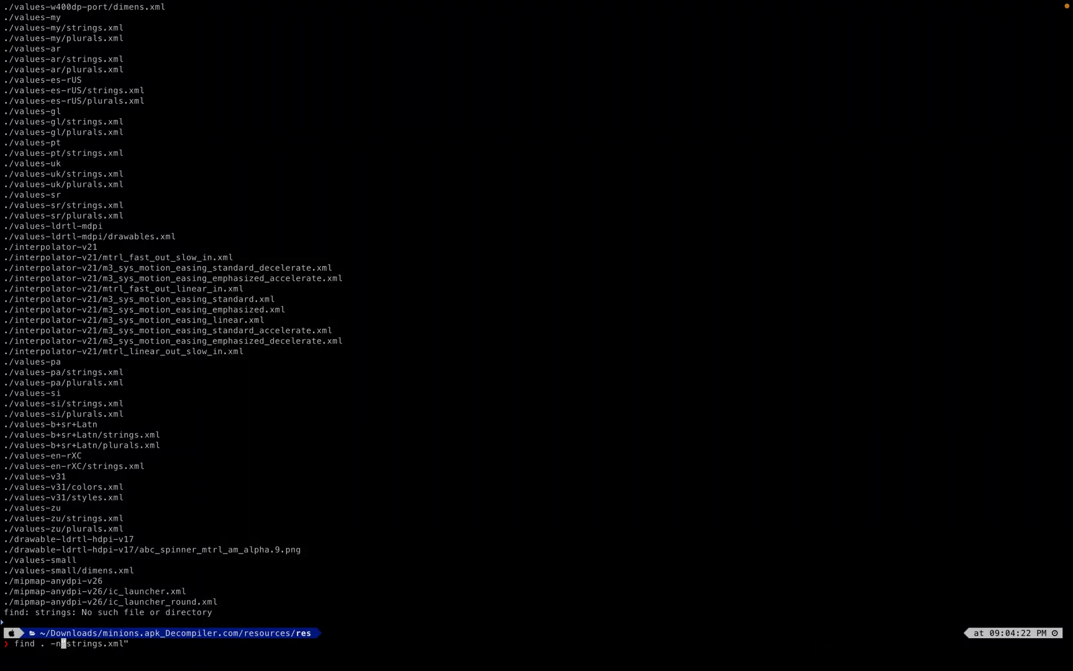
Run find . -name "strings.xml" listing every values folder's copy, then ls the res directory
{"action": "type", "text": "ame"}
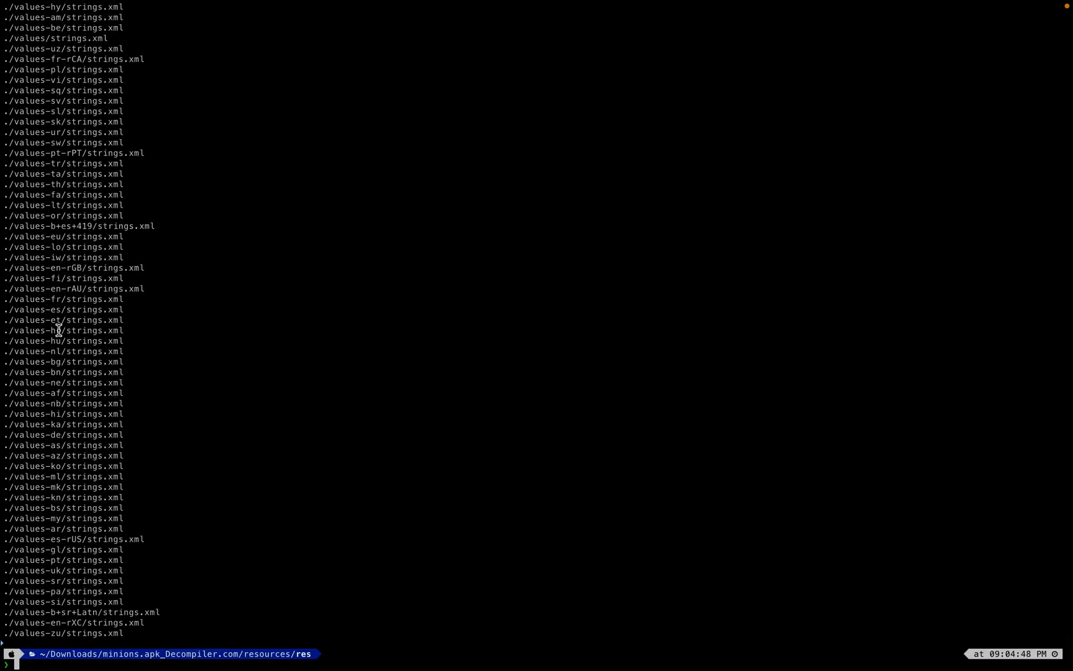
{"action": "mouse_move", "coordinate": [71, 498]}
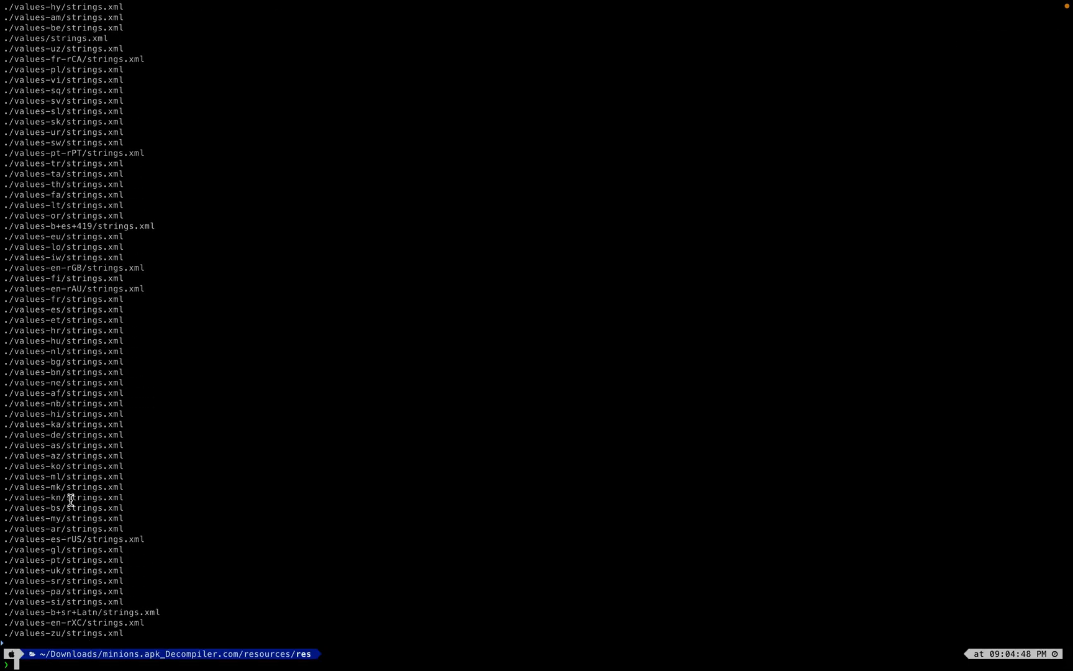
{"action": "type", "text": "ls"}
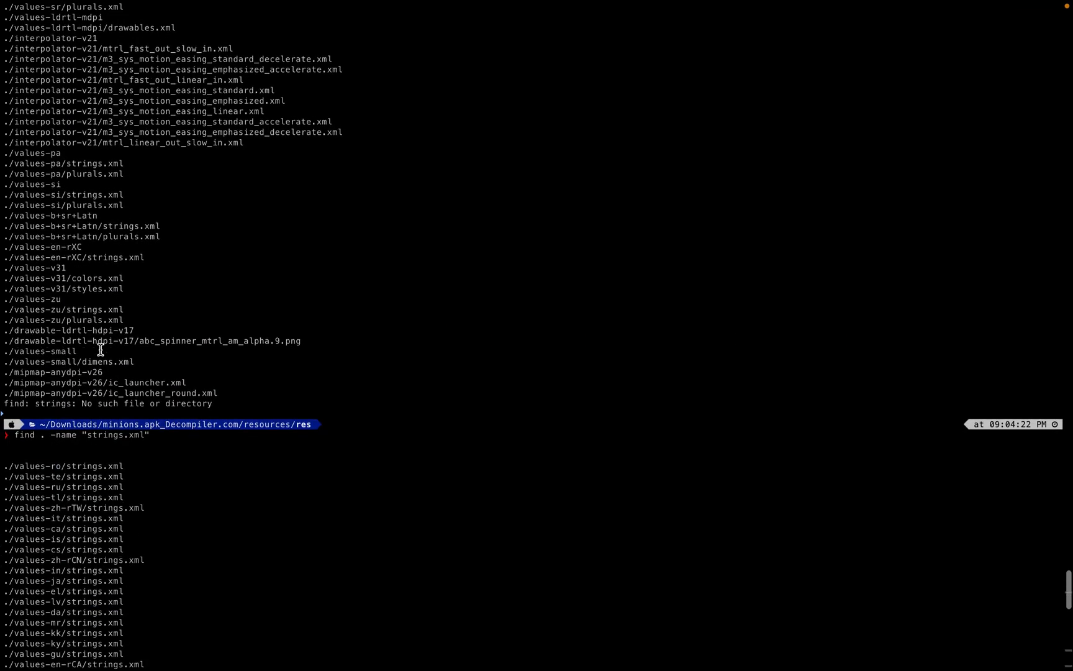
{"action": "scroll", "scroll_direction": "down", "scroll_amount": 3}
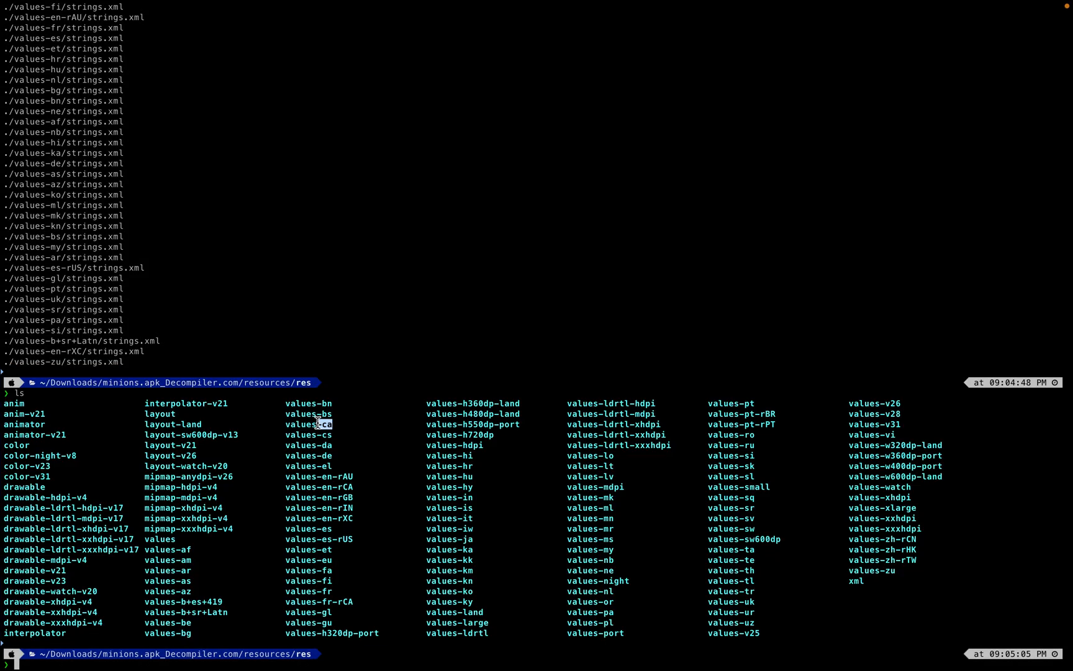
Move into values and cat strings.xml to print its entries
{"action": "type", "text": "cd"}
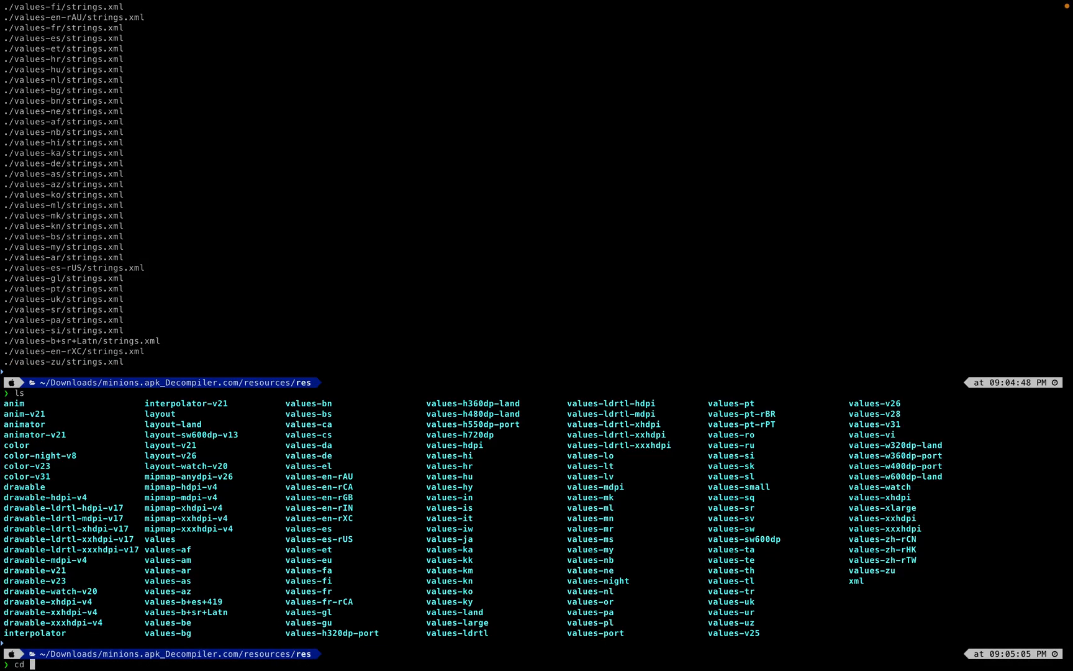
{"action": "type", "text": "values"}
{"action": "type", "text": "ls"}
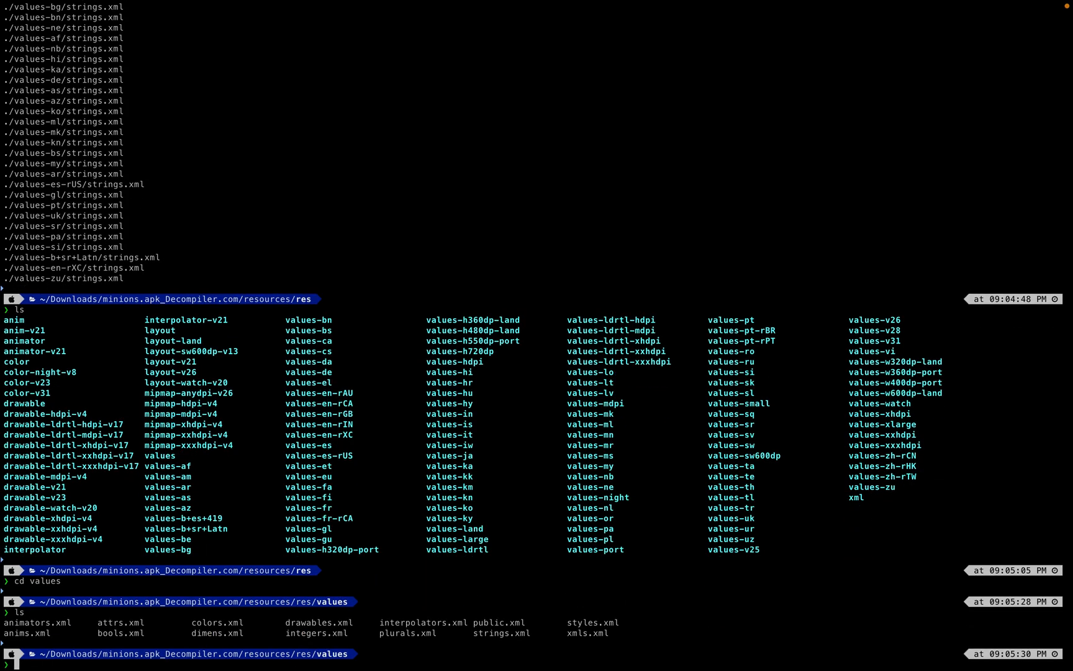
{"action": "mouse_move", "coordinate": [450, 616]}
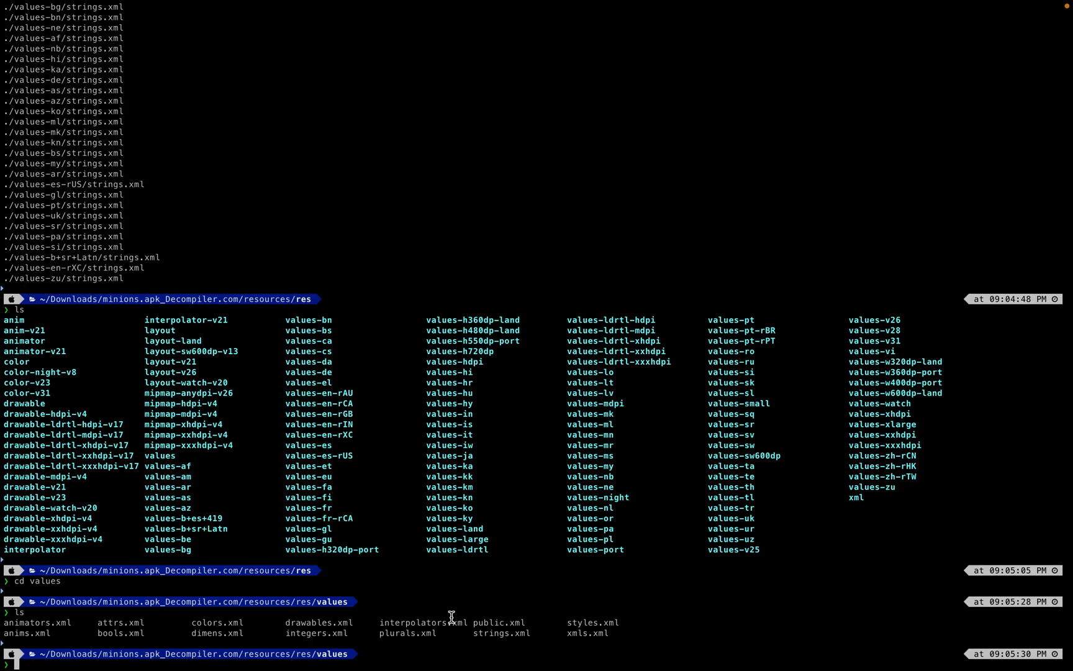
{"action": "type", "text": "cat s"}
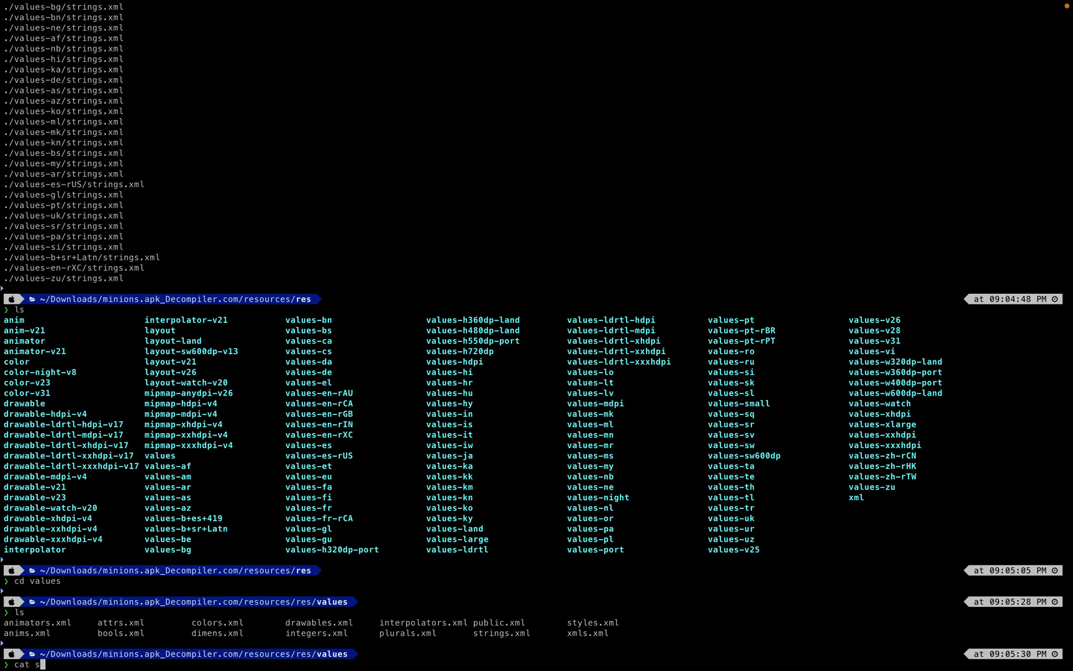
{"action": "type", "text": "tt"}
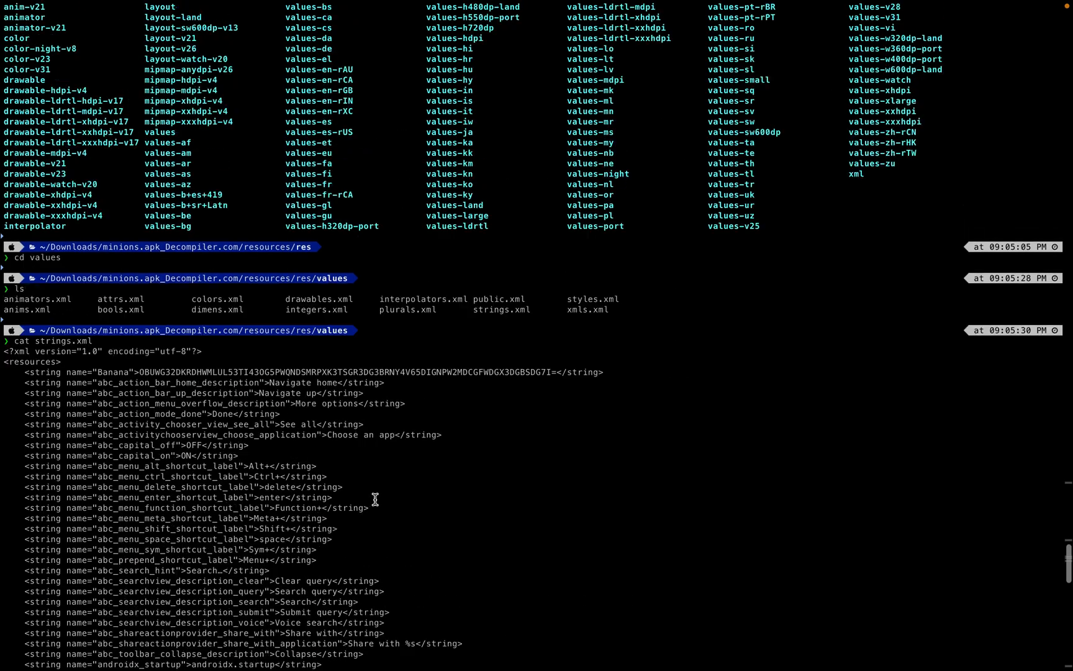
{"action": "scroll", "scroll_direction": "down", "scroll_amount": 3}
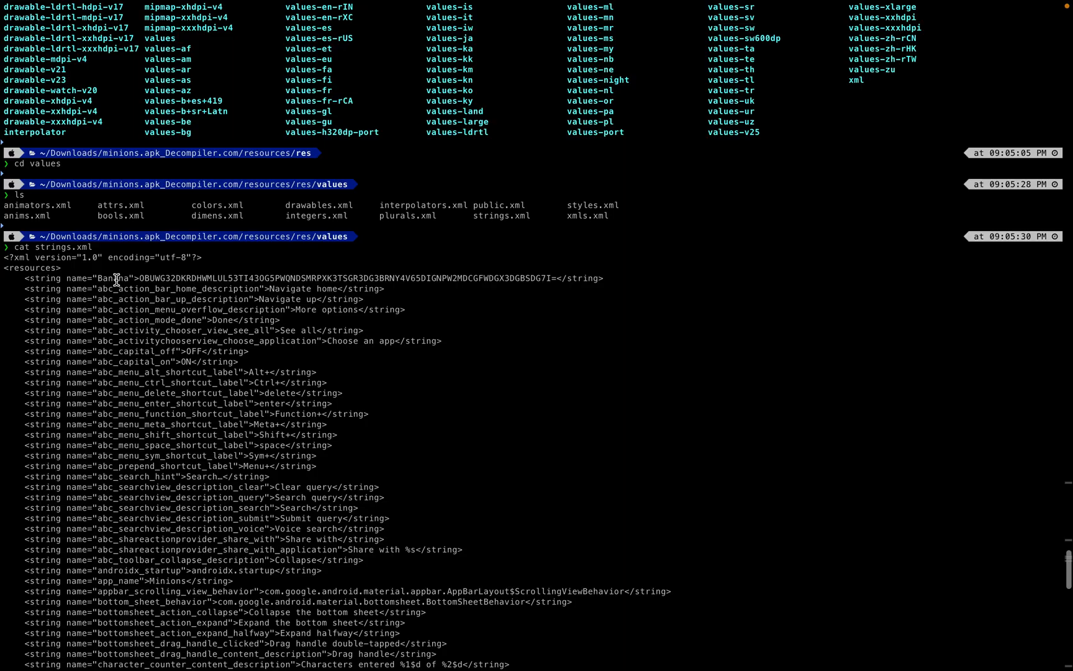
Select and copy the encoded value stored under the Banana string
{"action": "double_click", "coordinate": [117, 278]}
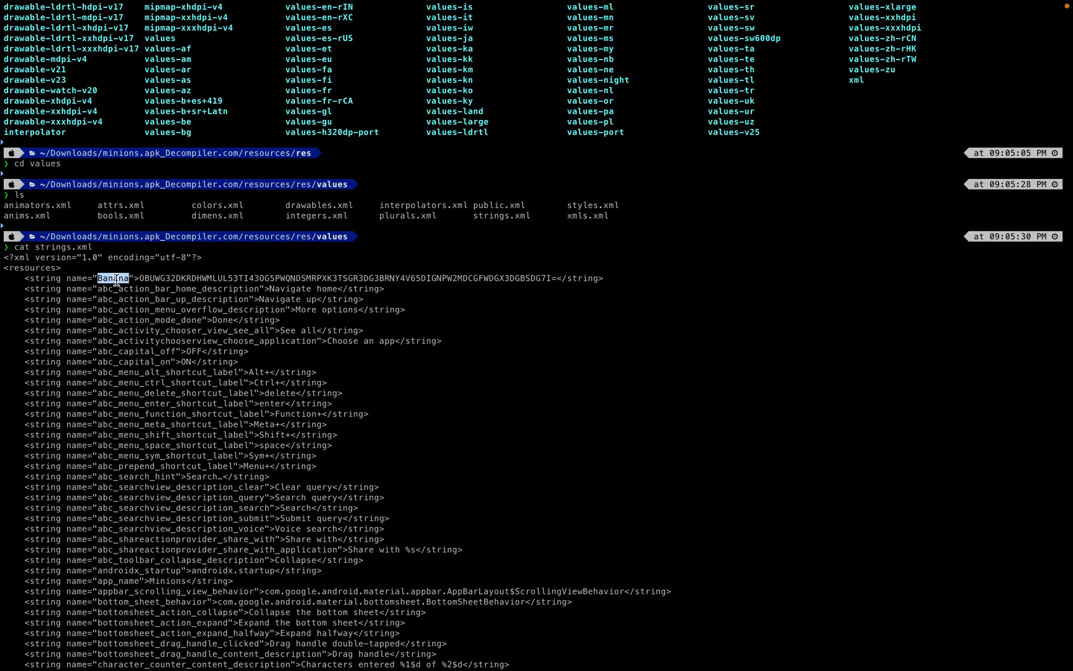
{"action": "left_click_drag", "start_coordinate": [142, 279], "coordinate": [548, 278]}
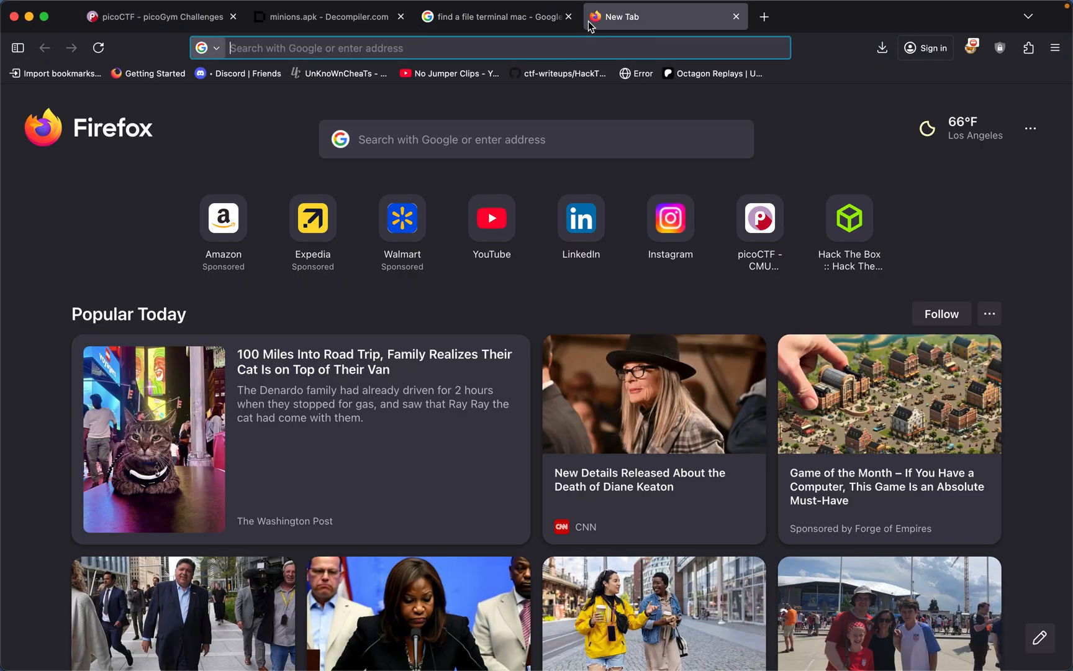
Load CyberChef in a new tab with the Banana string as input
{"action": "type", "text": "cybe"}
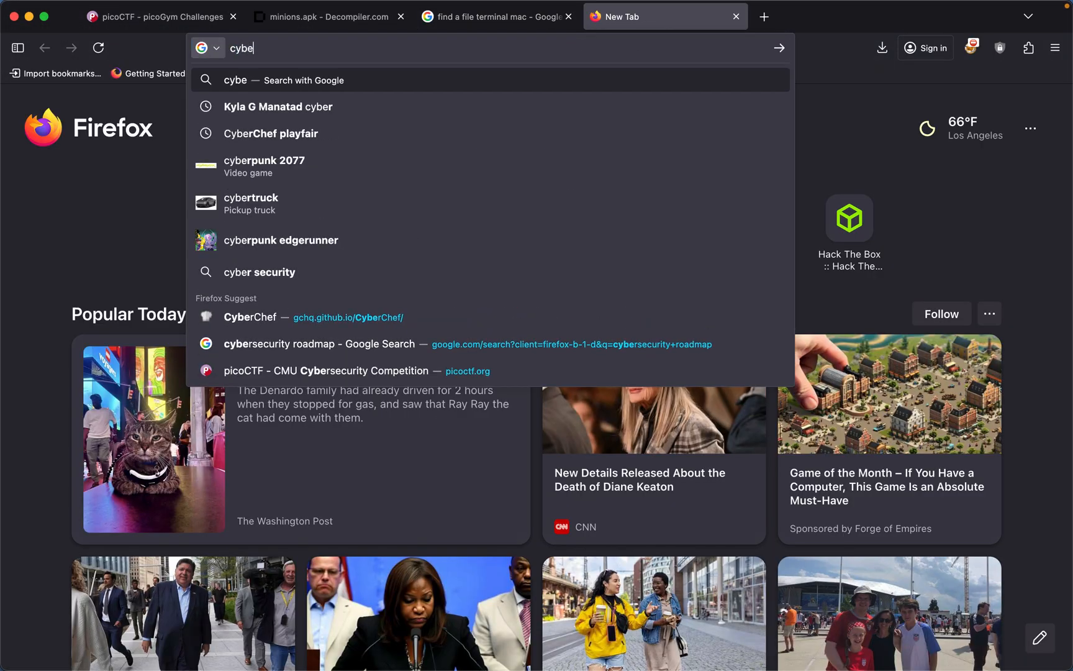
{"action": "type", "text": "r"}
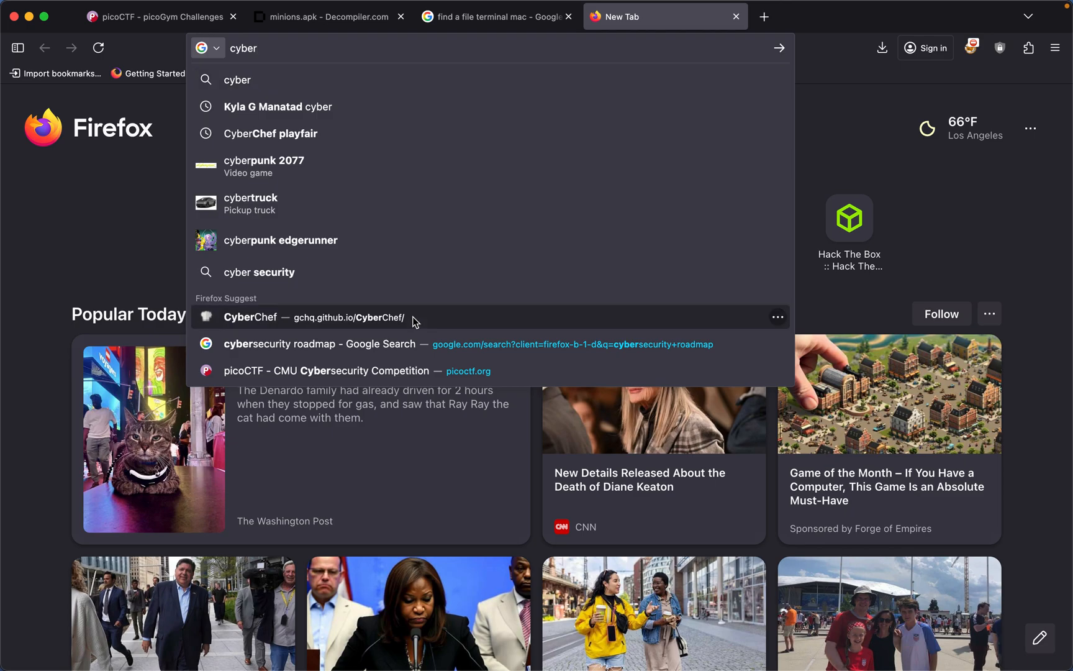
{"action": "left_click", "coordinate": [249, 316]}
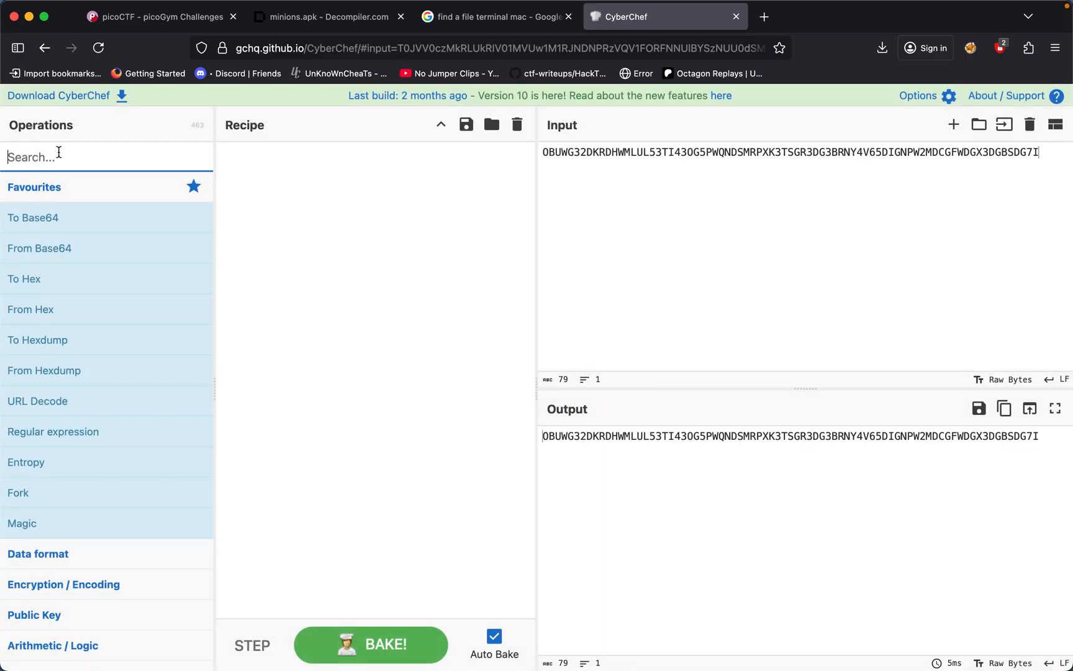
Try From Base64 and Base85, then decode with From Base32 to reveal the picoCTF flag
{"action": "type", "text": "from base"}
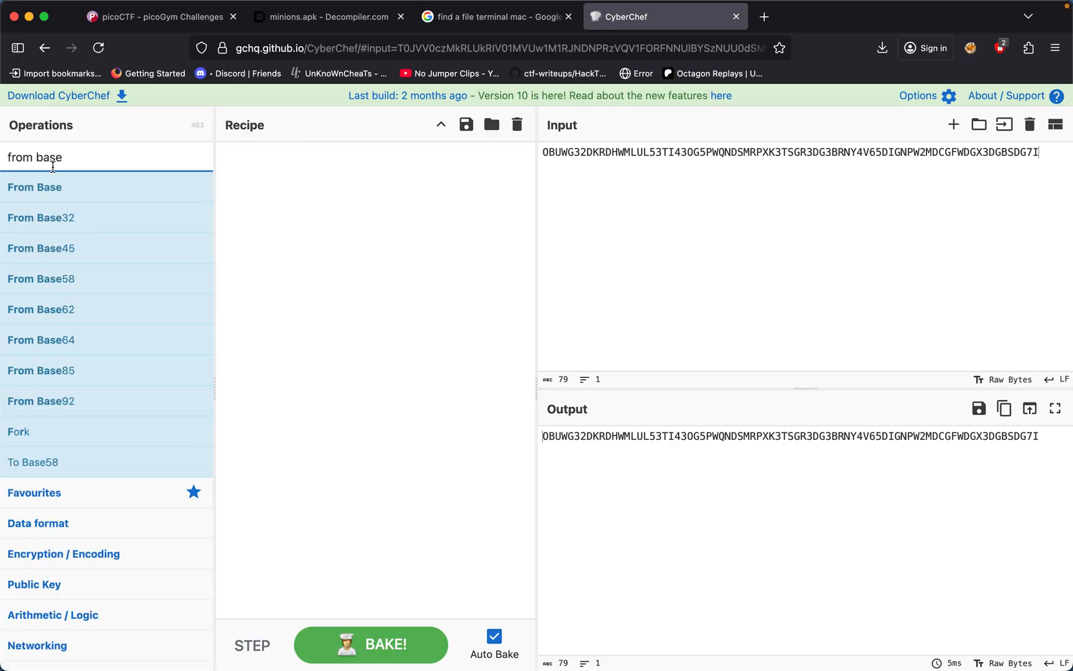
{"action": "double_click", "coordinate": [41, 339]}
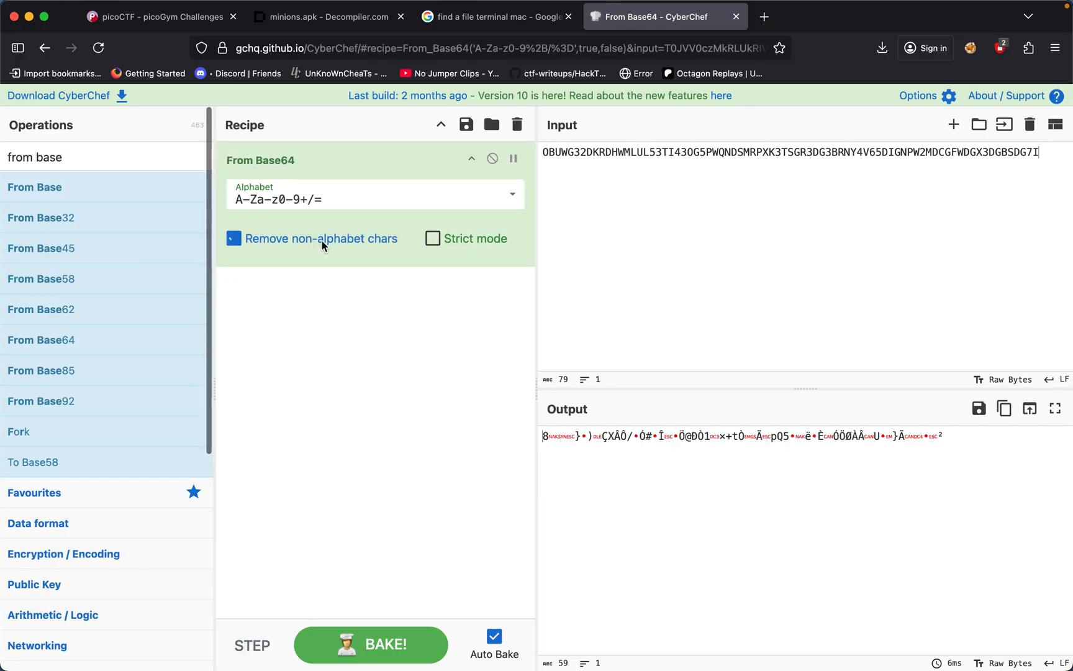
{"action": "mouse_move", "coordinate": [517, 124]}
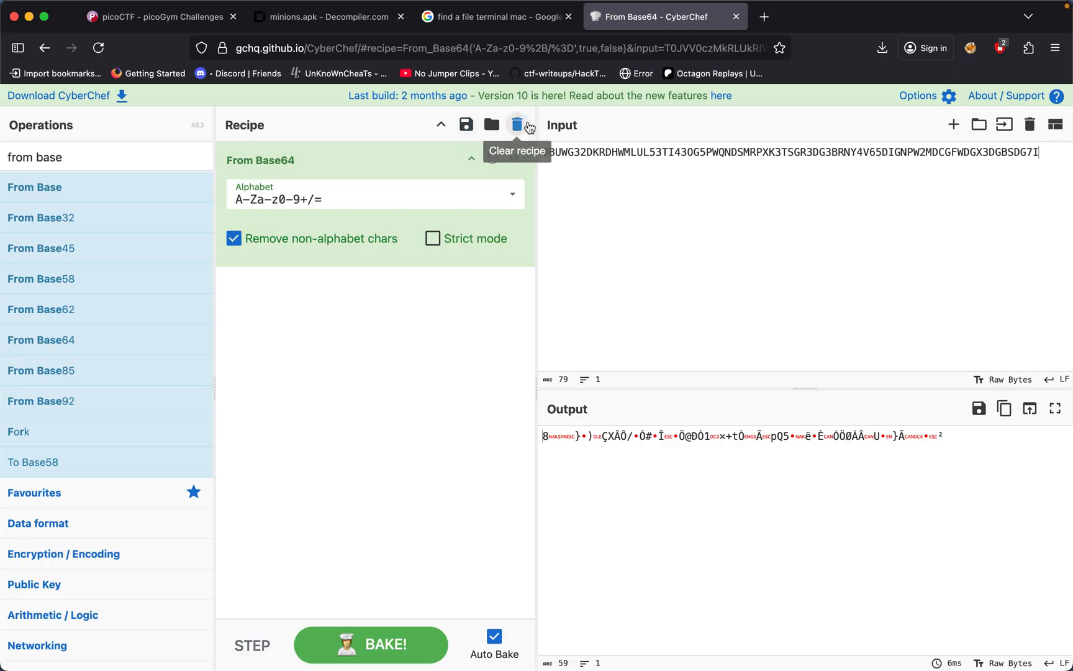
{"action": "left_click", "coordinate": [517, 124]}
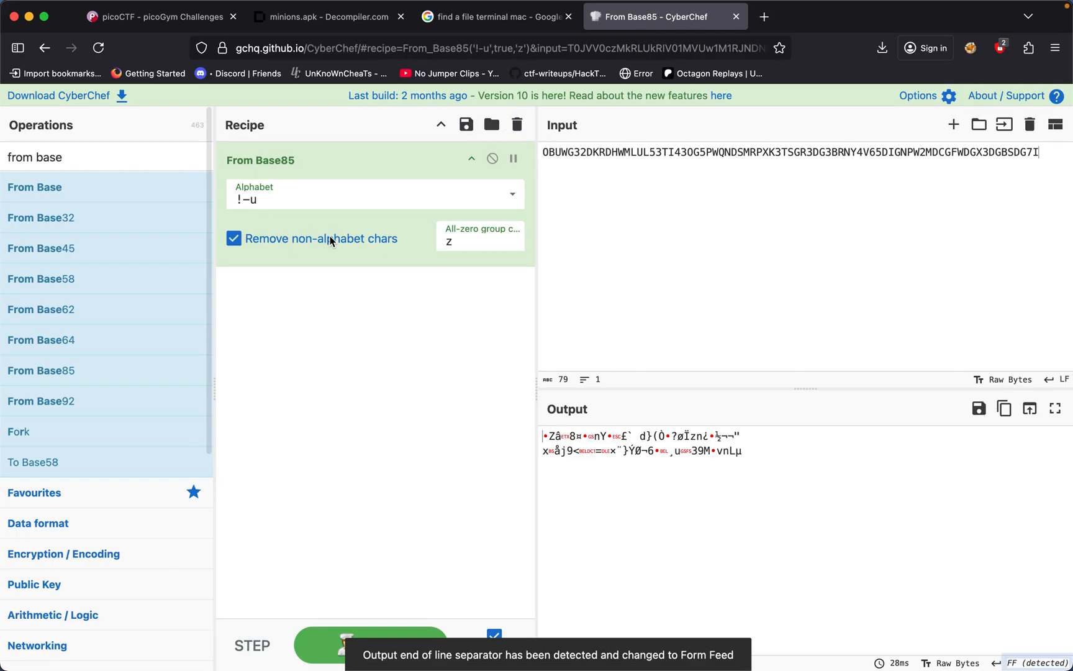
{"action": "left_click", "coordinate": [516, 124]}
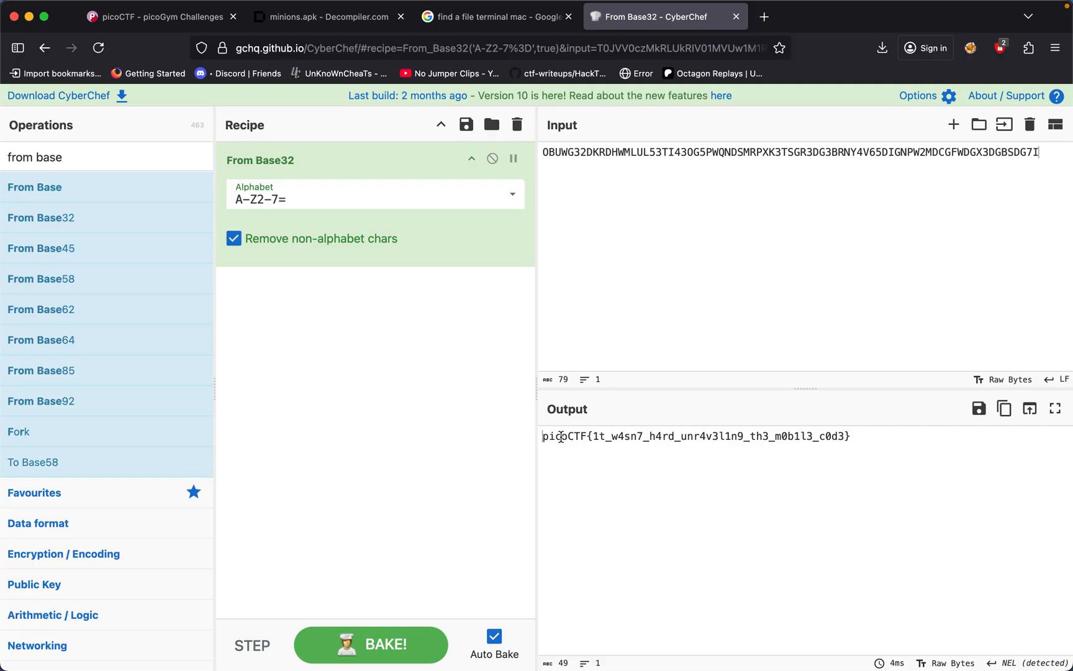
Copy the decoded picoCTF flag from the output and bring it to the M1n10n'5_53cr37 answer field for submission
{"action": "triple_click", "coordinate": [696, 436]}
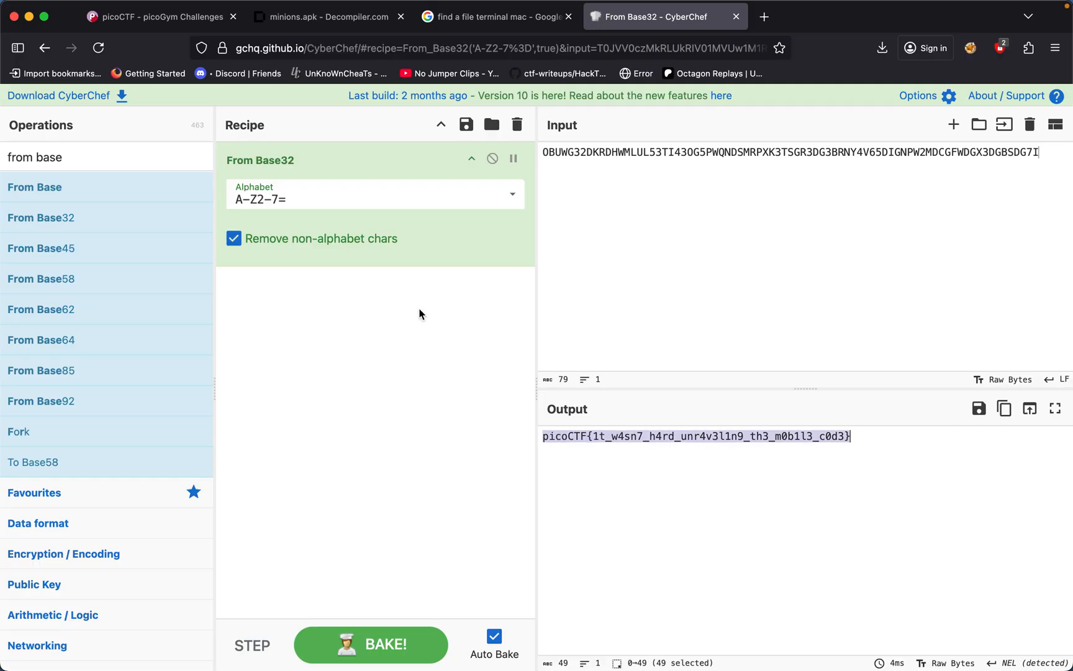
{"action": "left_click", "coordinate": [160, 16]}
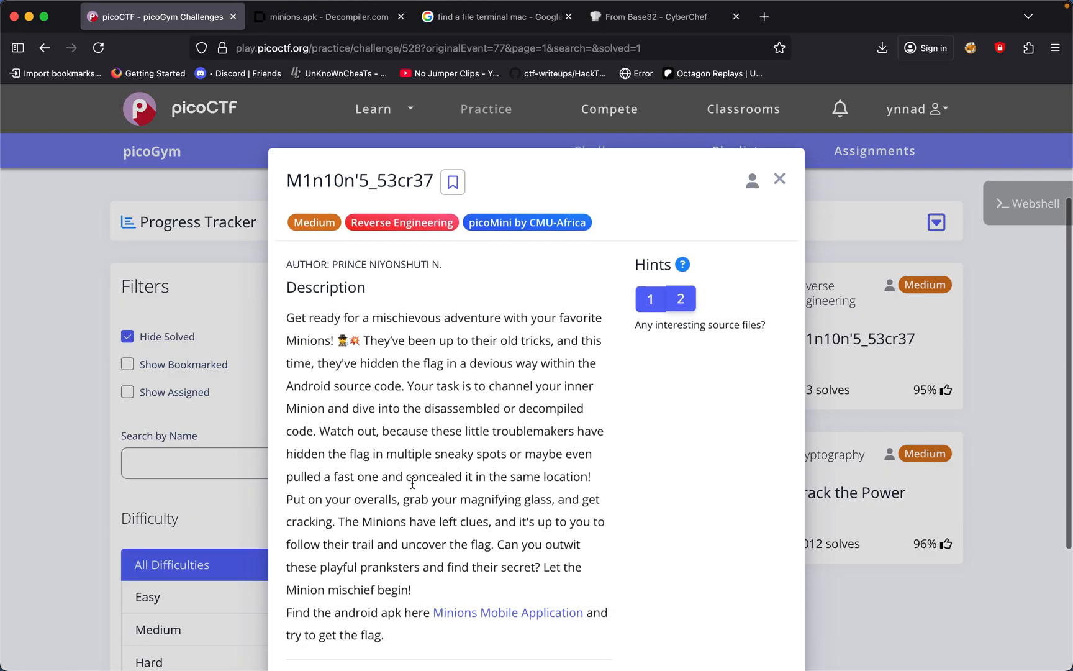
{"action": "scroll", "scroll_direction": "down", "scroll_amount": 3}
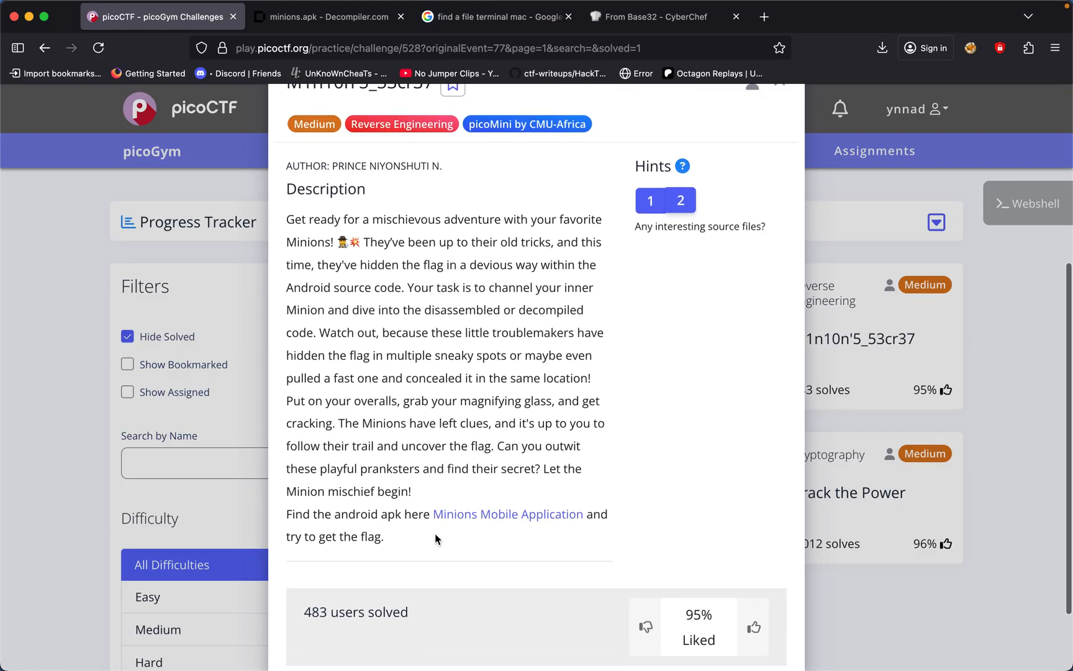
{"action": "scroll", "scroll_direction": "down", "scroll_amount": 3}
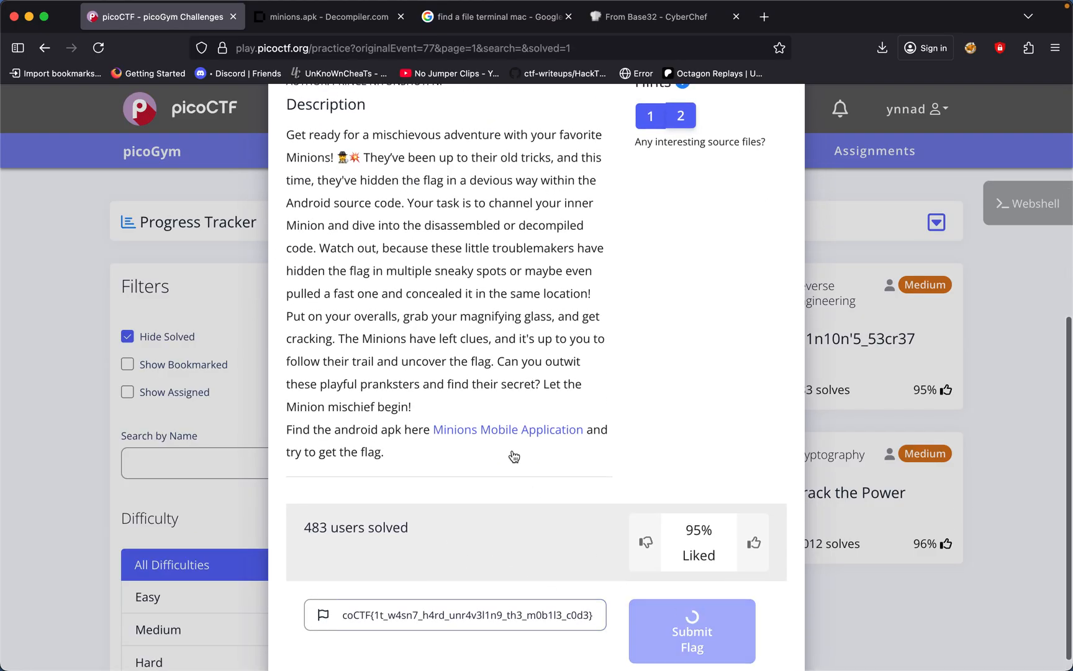